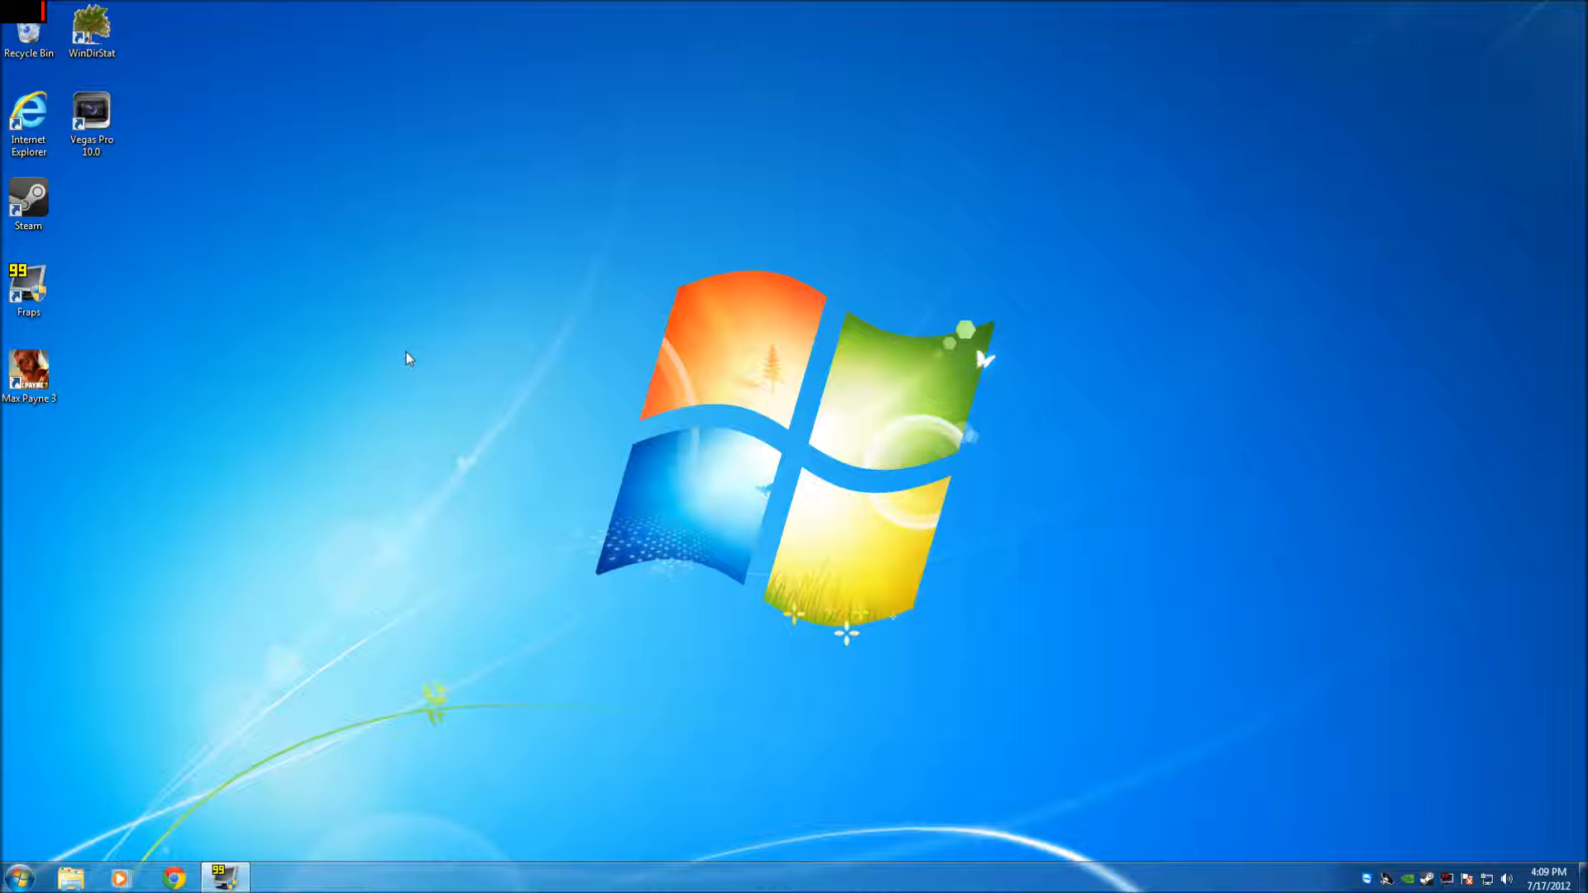
{"action": "mouse_move", "coordinate": [363, 549]}
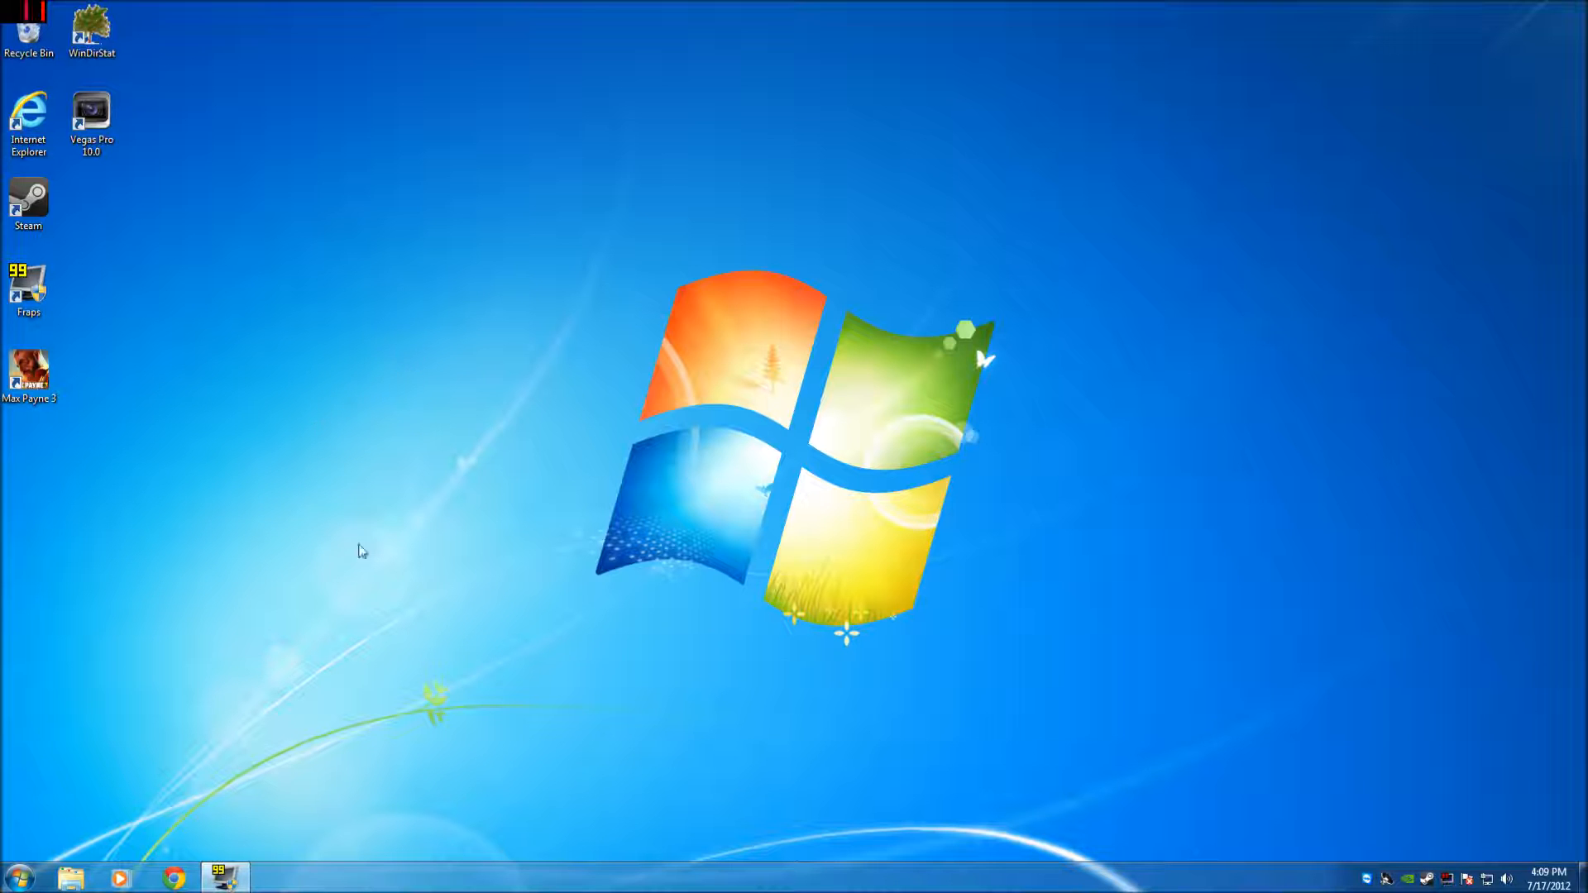
{"action": "mouse_move", "coordinate": [414, 469]}
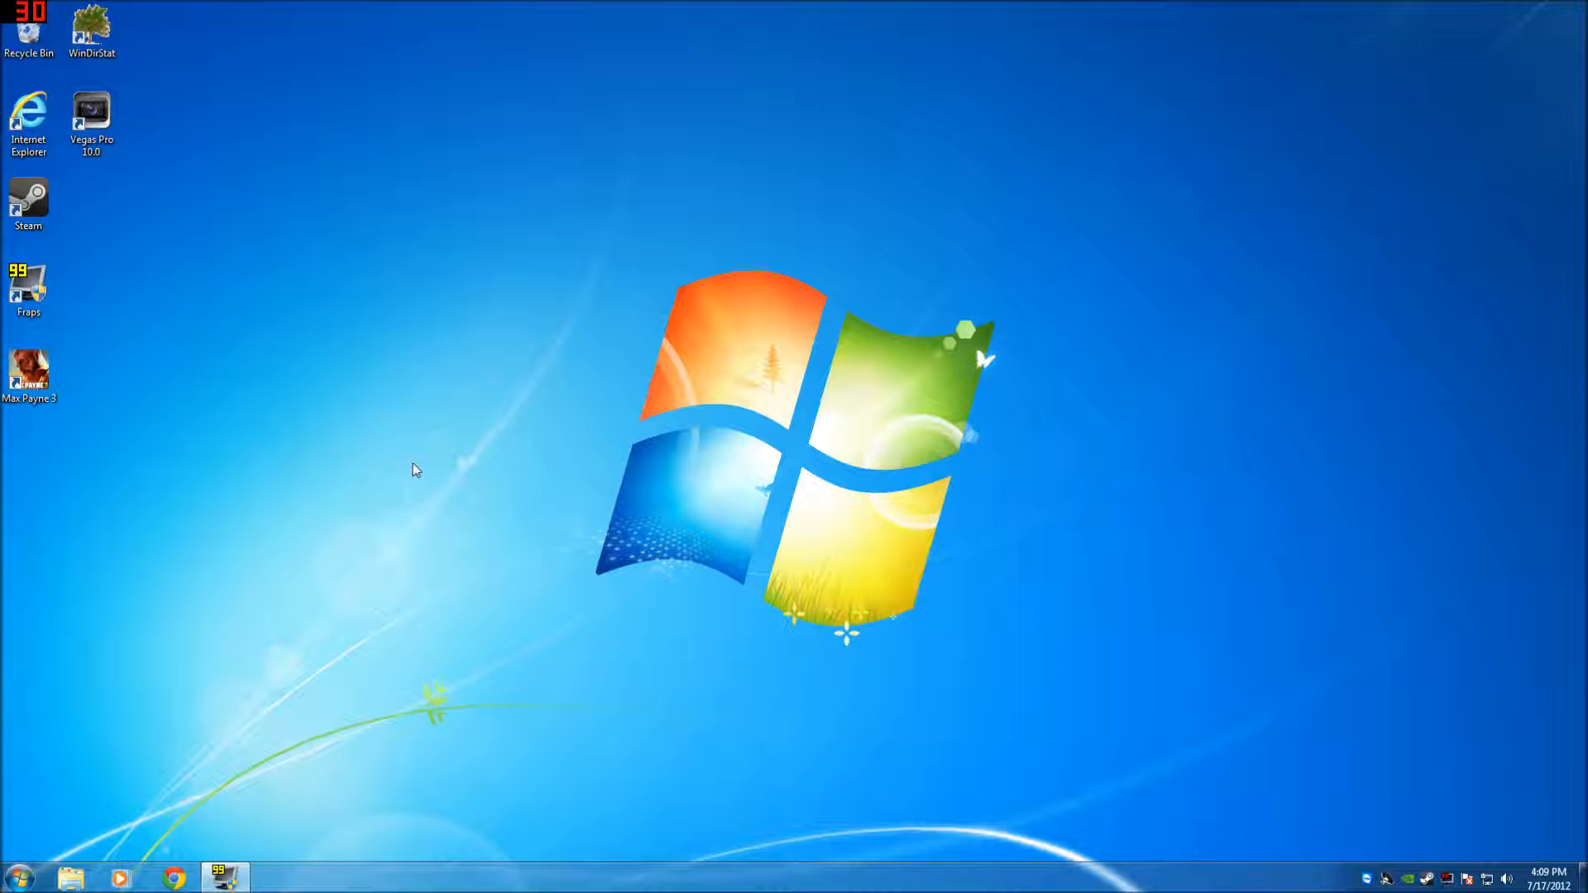
{"action": "mouse_move", "coordinate": [319, 323]}
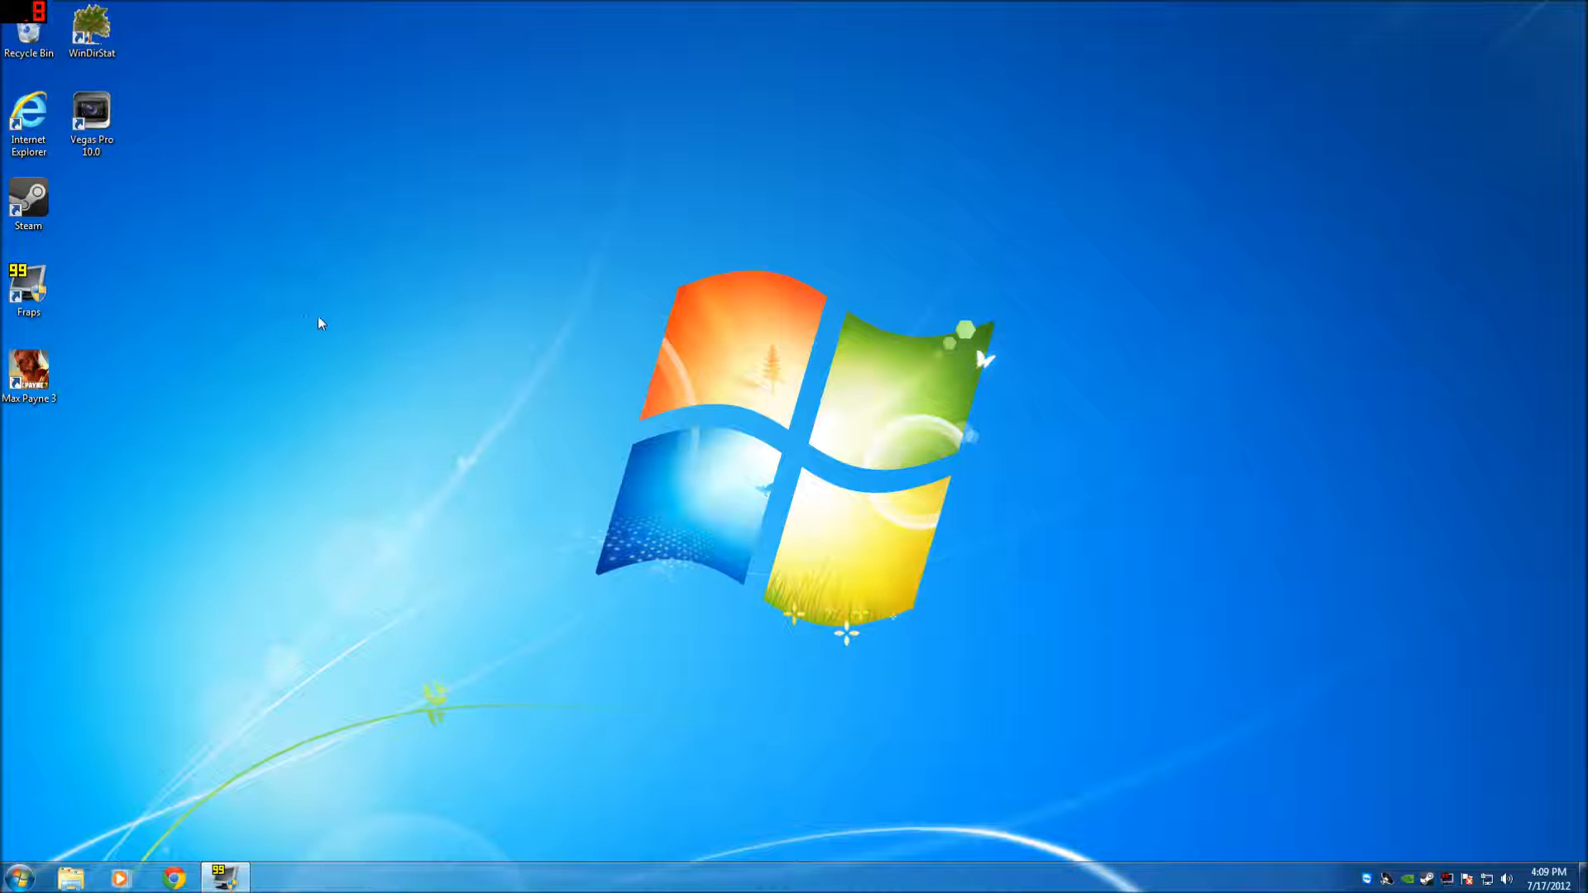
{"action": "mouse_move", "coordinate": [263, 306]}
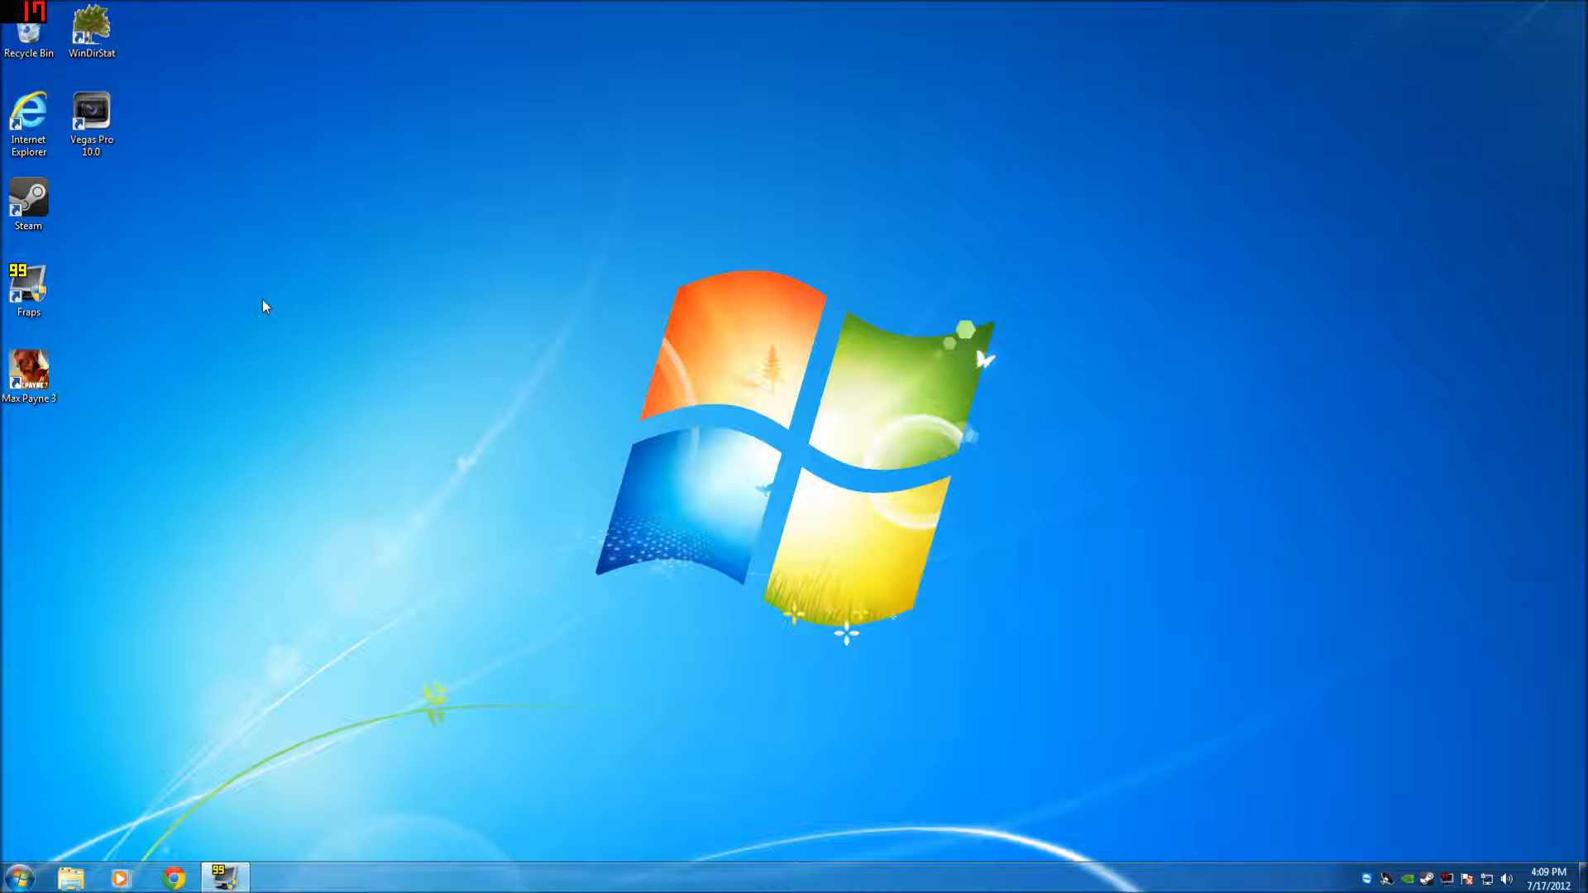
Launch WinDirStat from the desktop and scan drive C: from the Select Drives dialog.
{"action": "left_click", "coordinate": [91, 30]}
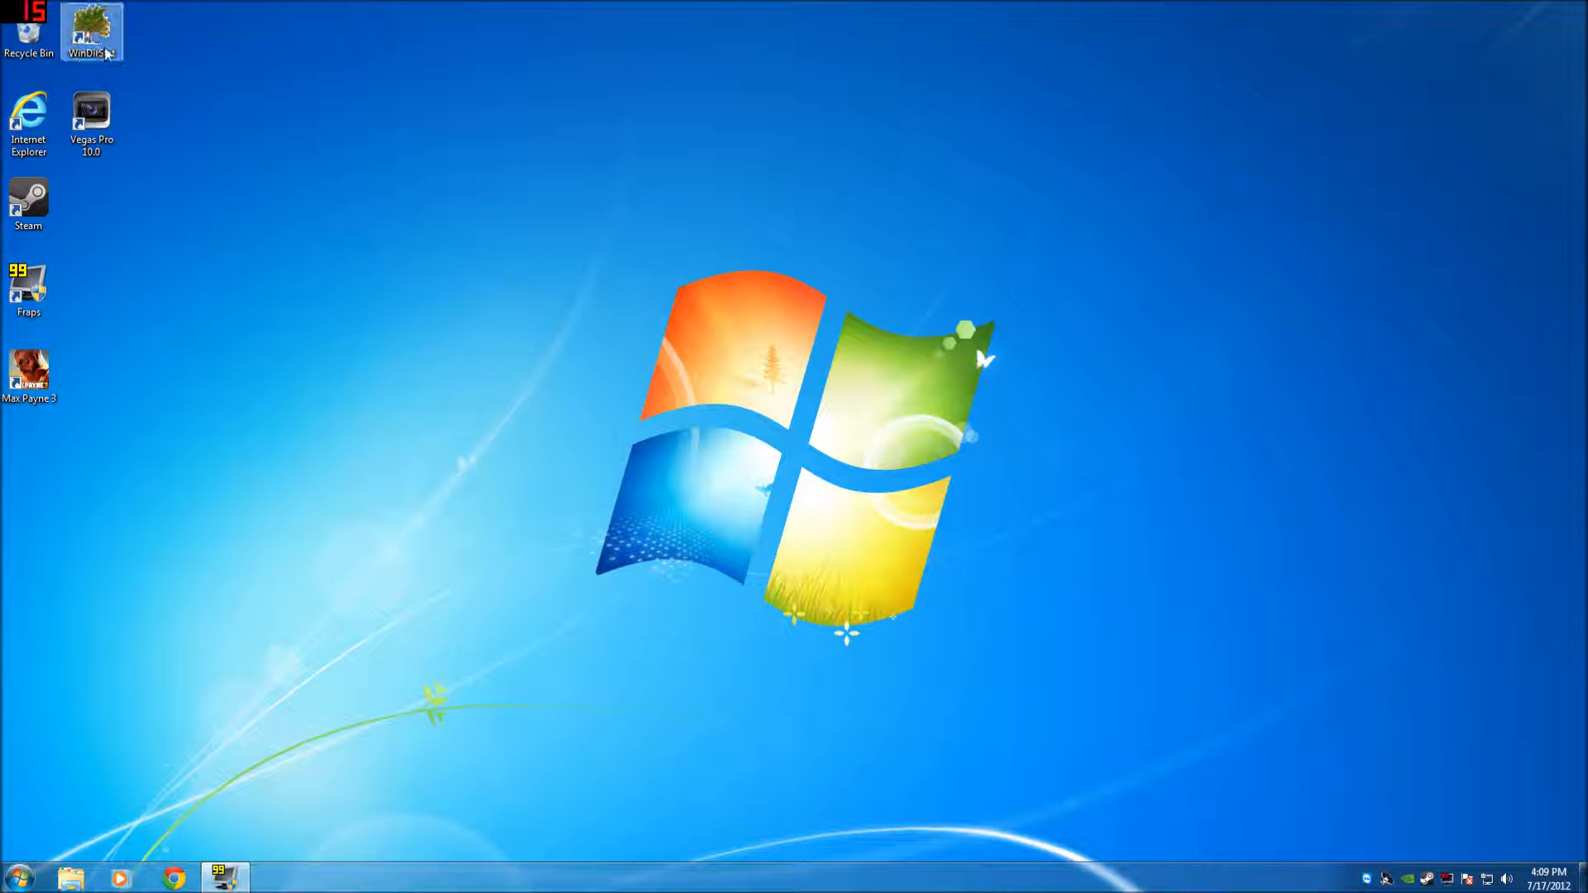
{"action": "double_click", "coordinate": [91, 29]}
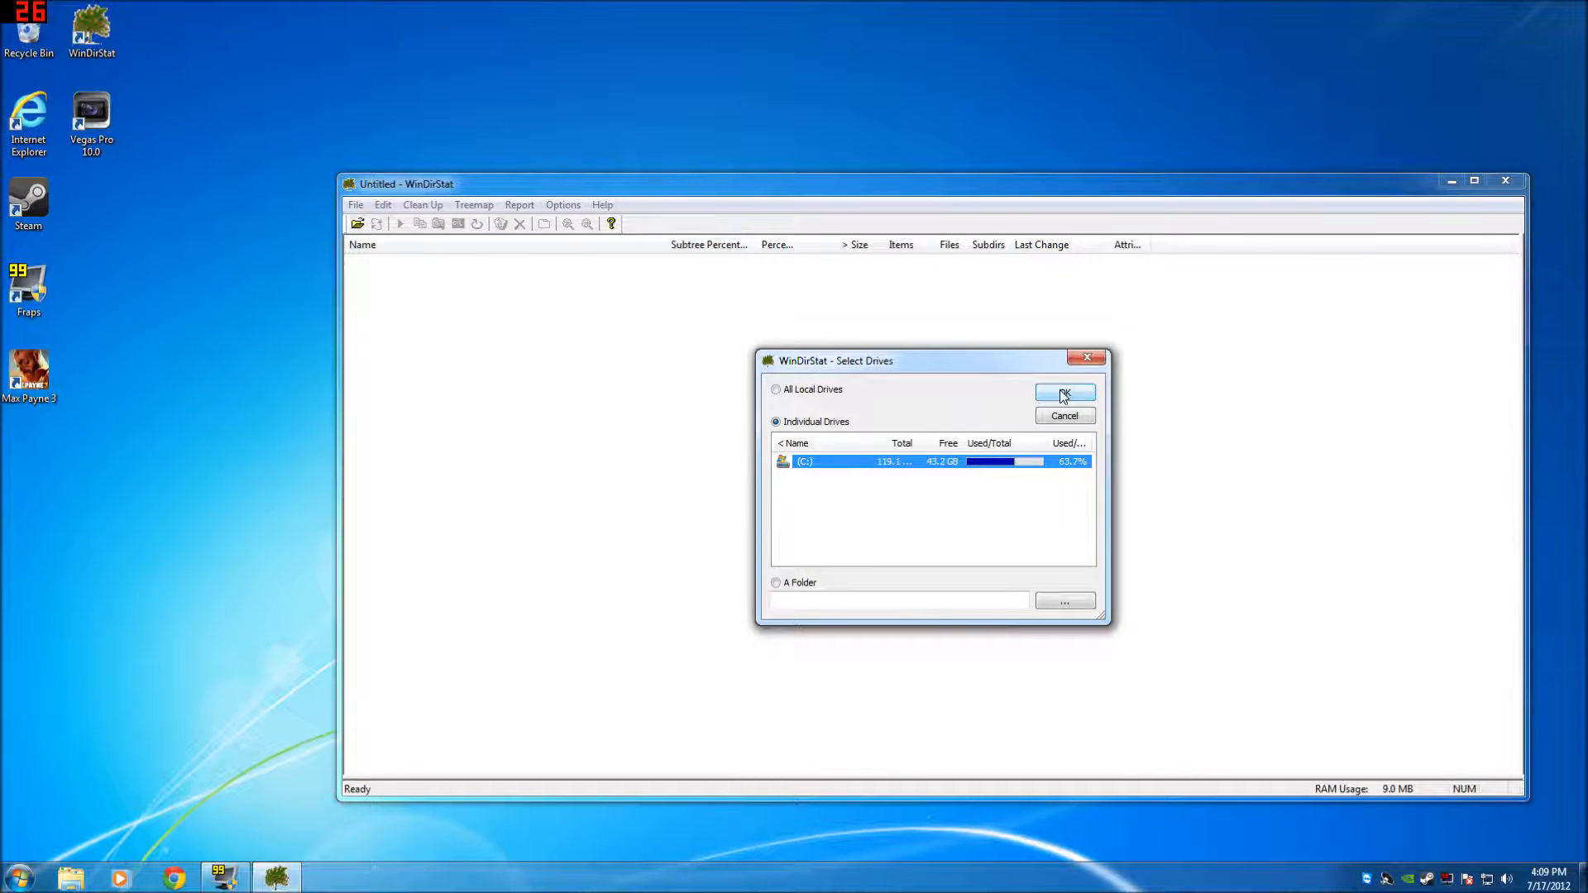
{"action": "left_click", "coordinate": [1064, 394]}
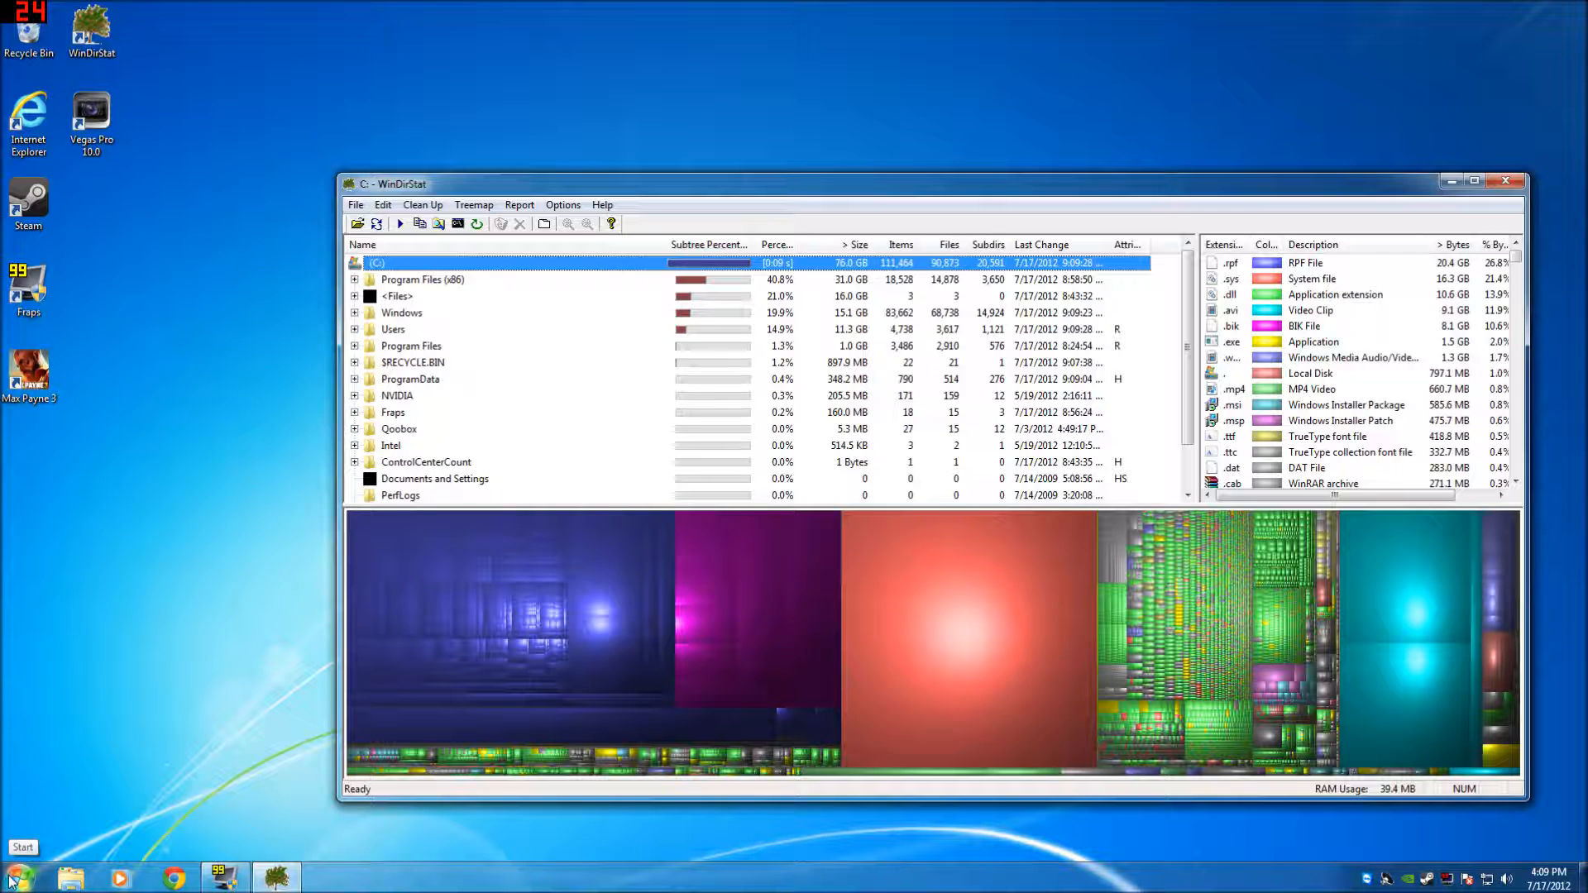
Run "powercfg -h on" in a Command Prompt opened from Start to enable hibernation.
{"action": "left_click", "coordinate": [17, 874]}
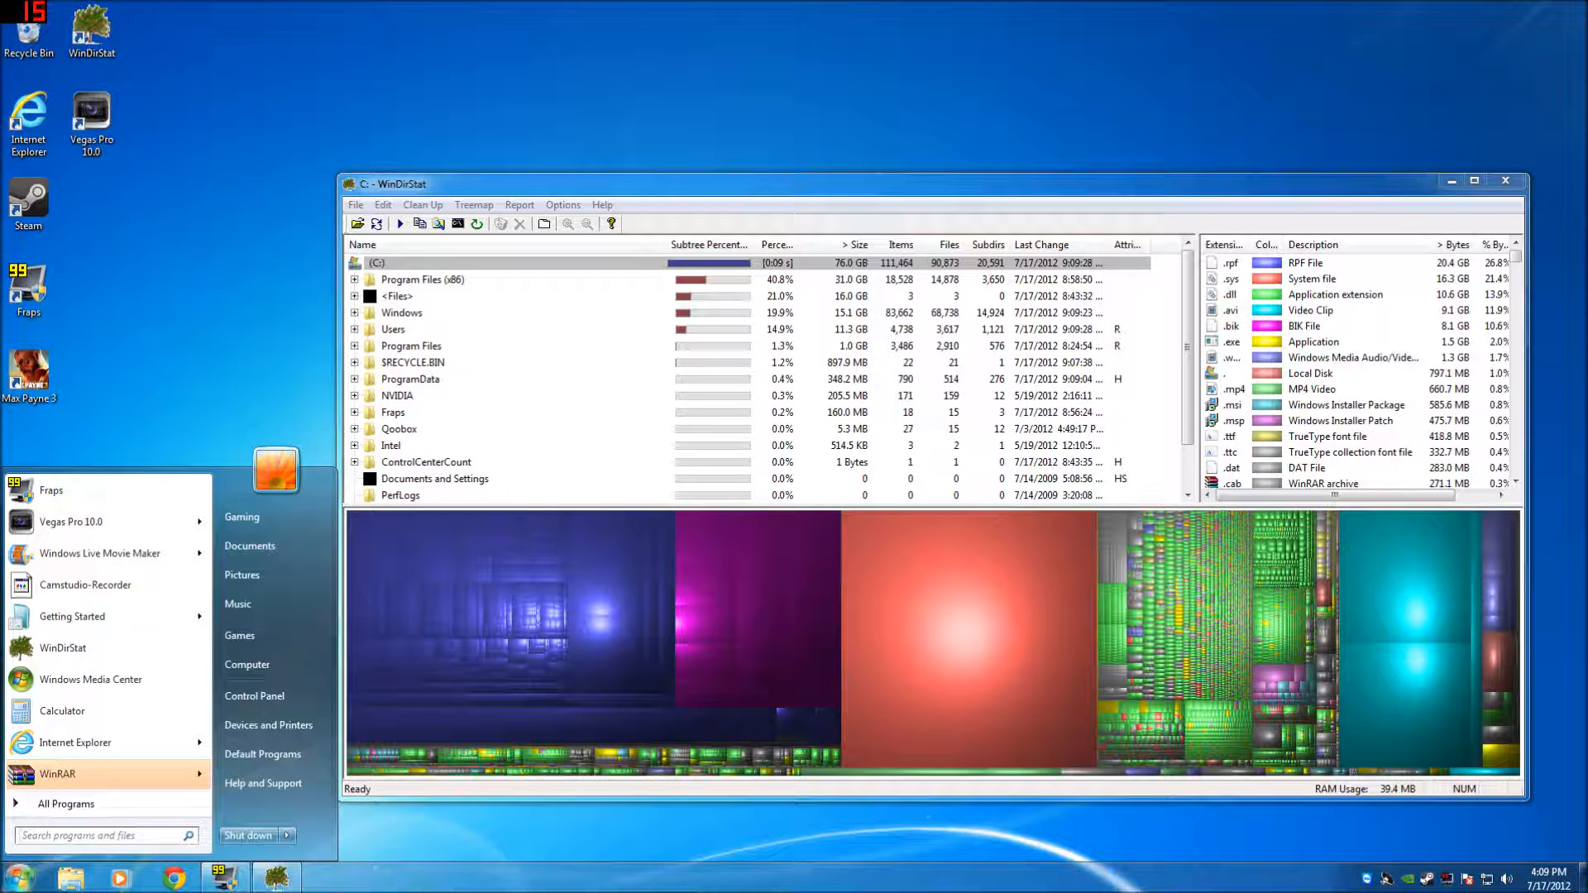
{"action": "type", "text": "cmd"}
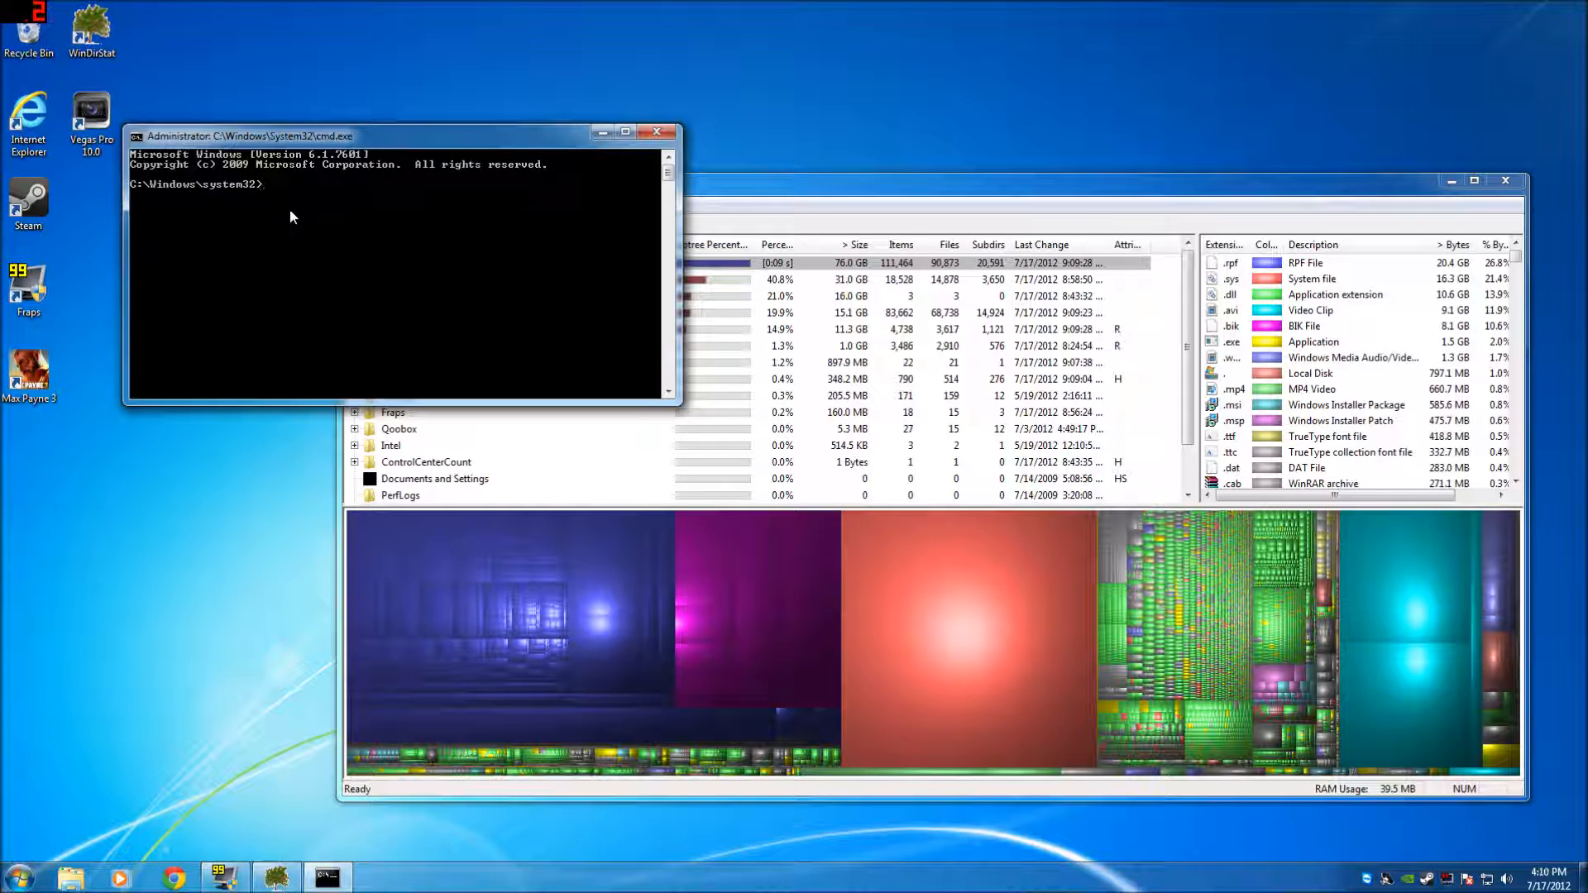
{"action": "type", "text": "power"}
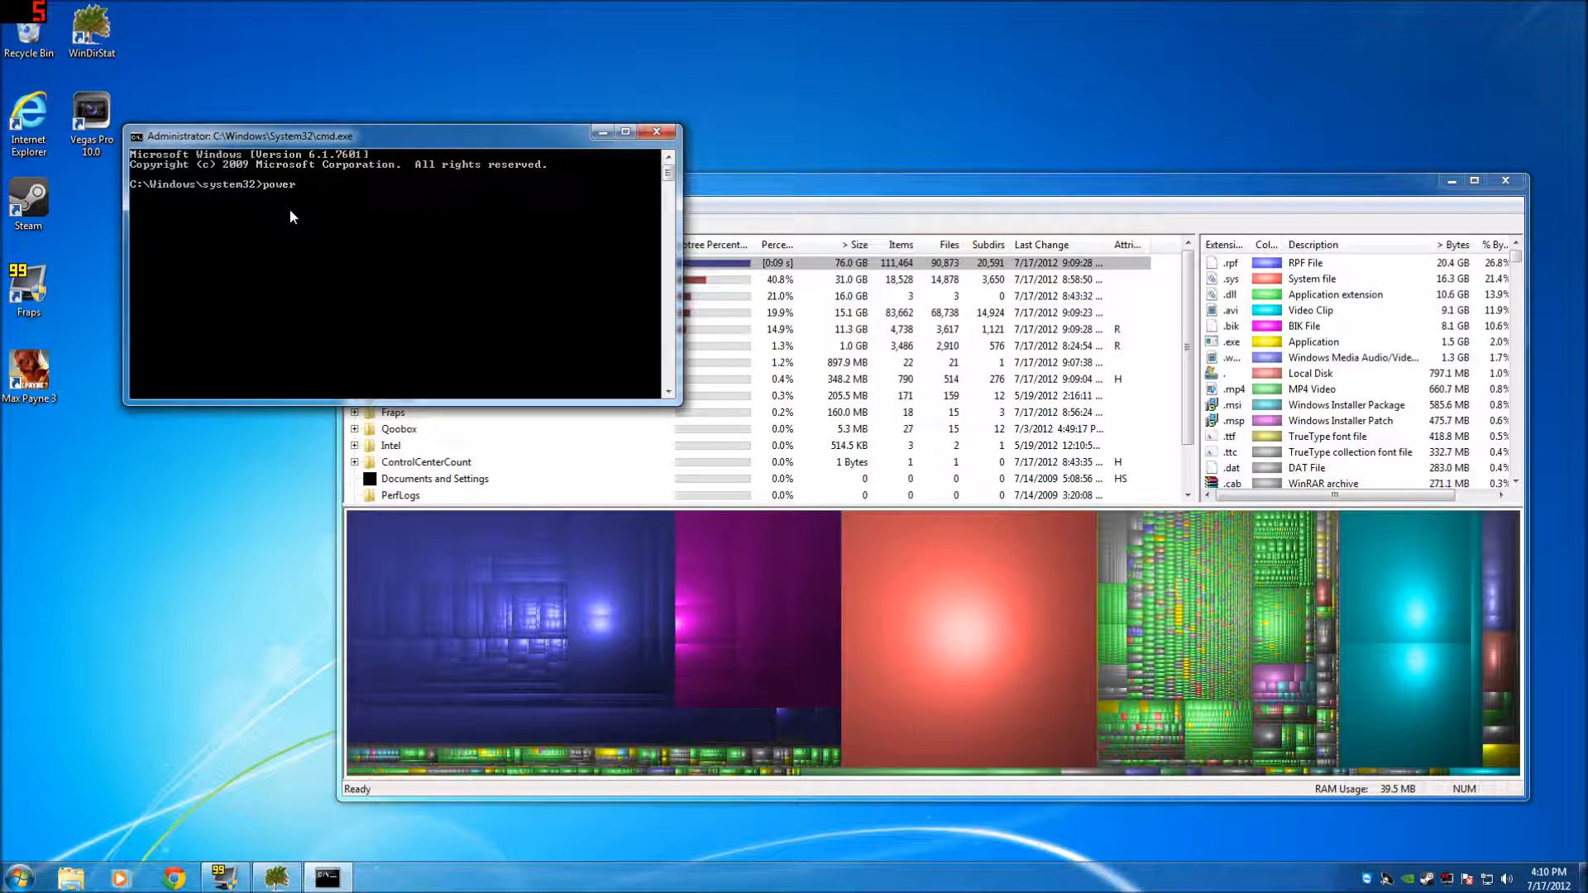
{"action": "type", "text": "cf"}
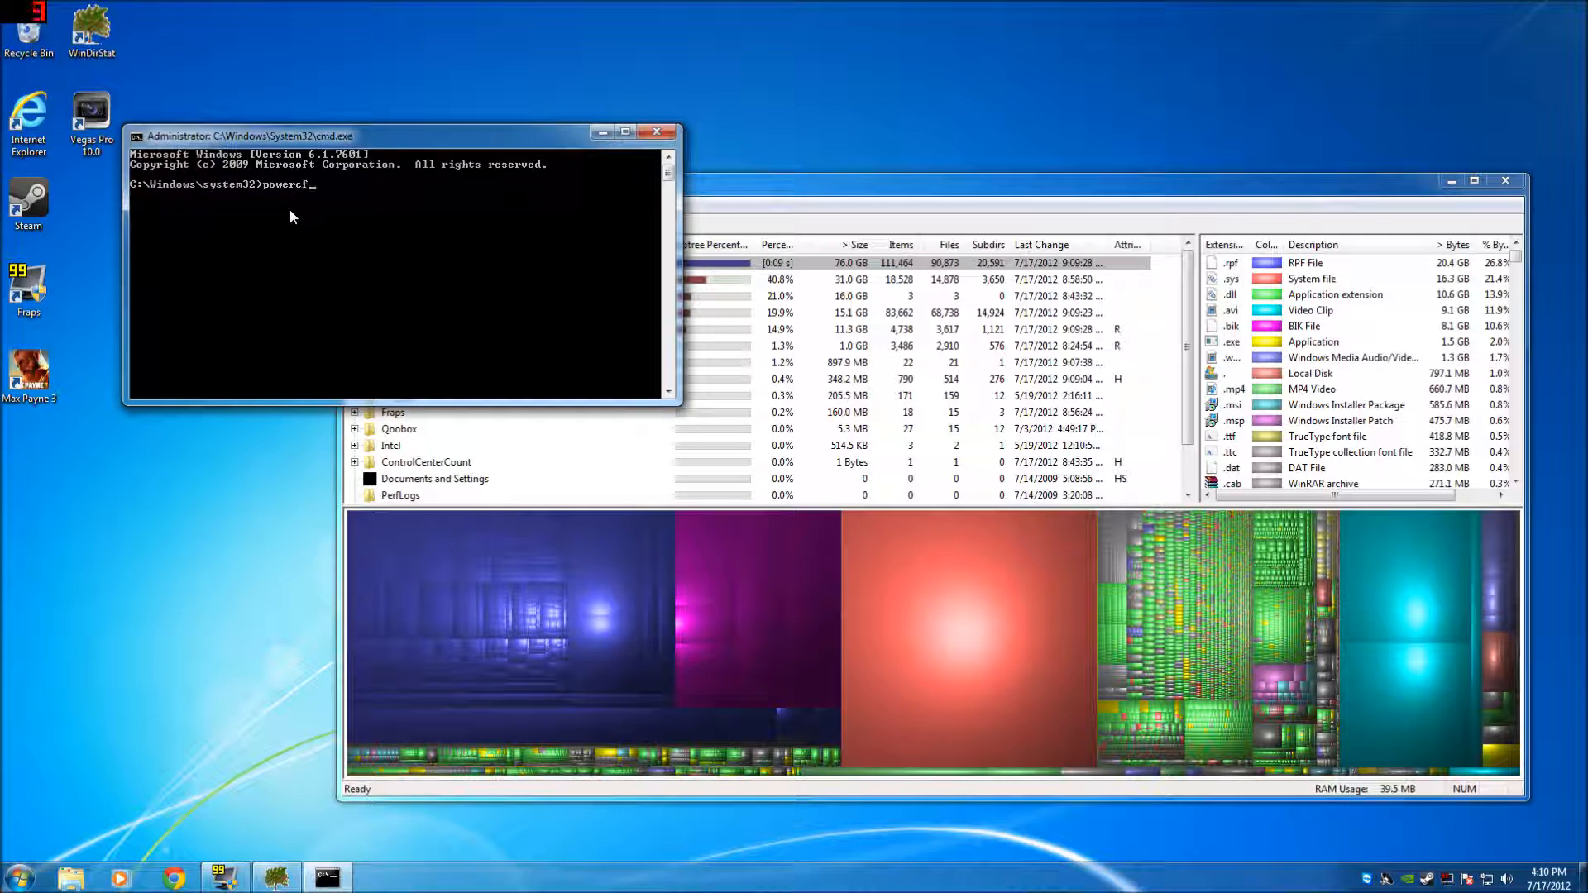
{"action": "type", "text": "g"}
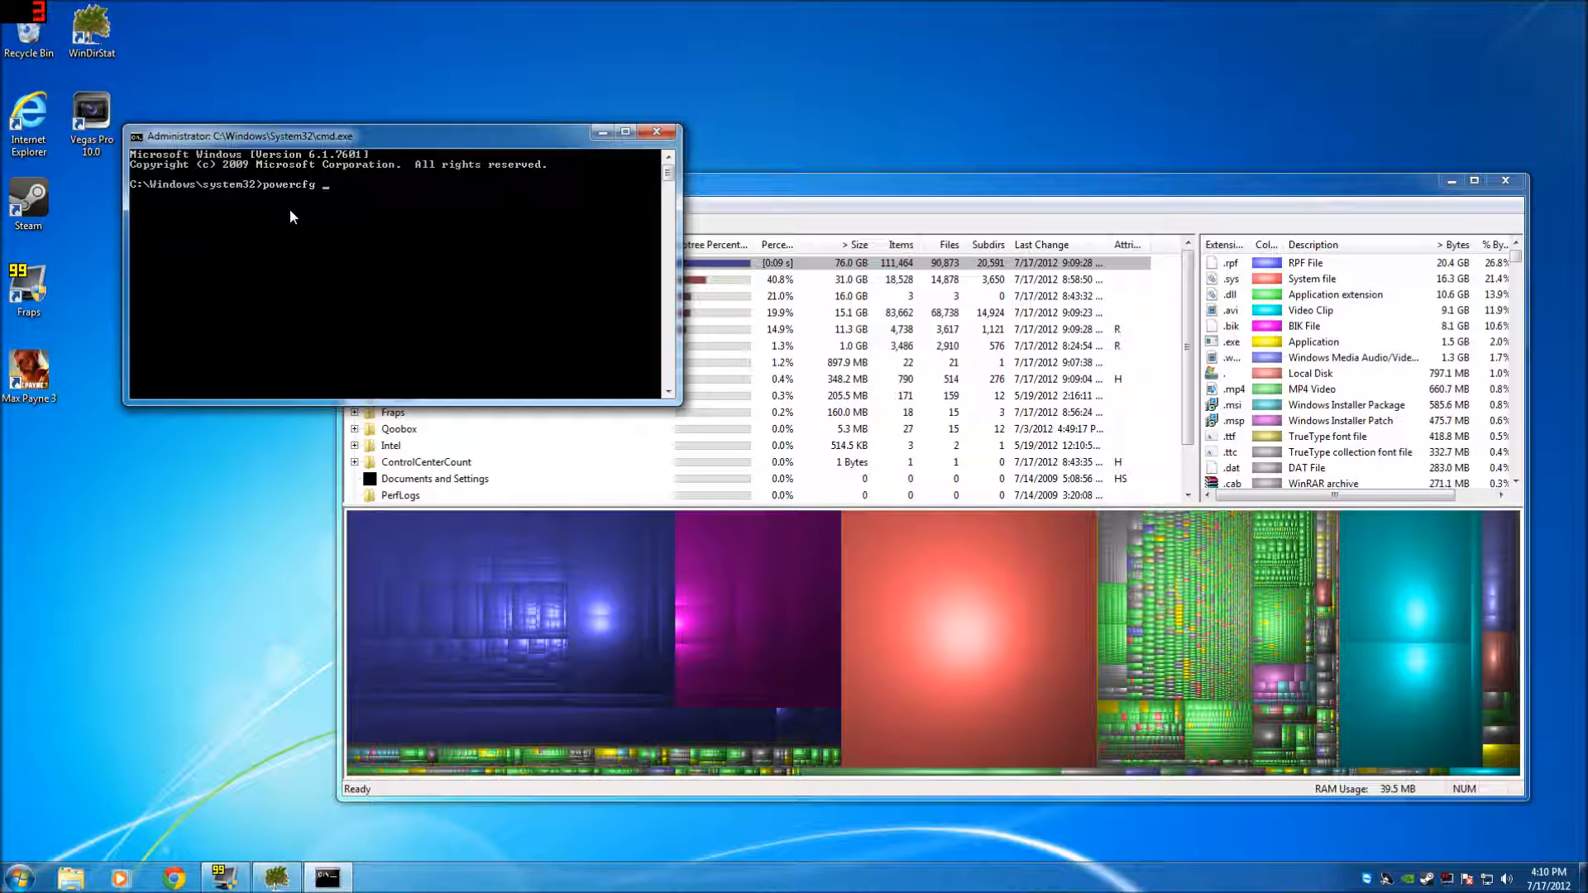
{"action": "type", "text": "-h"}
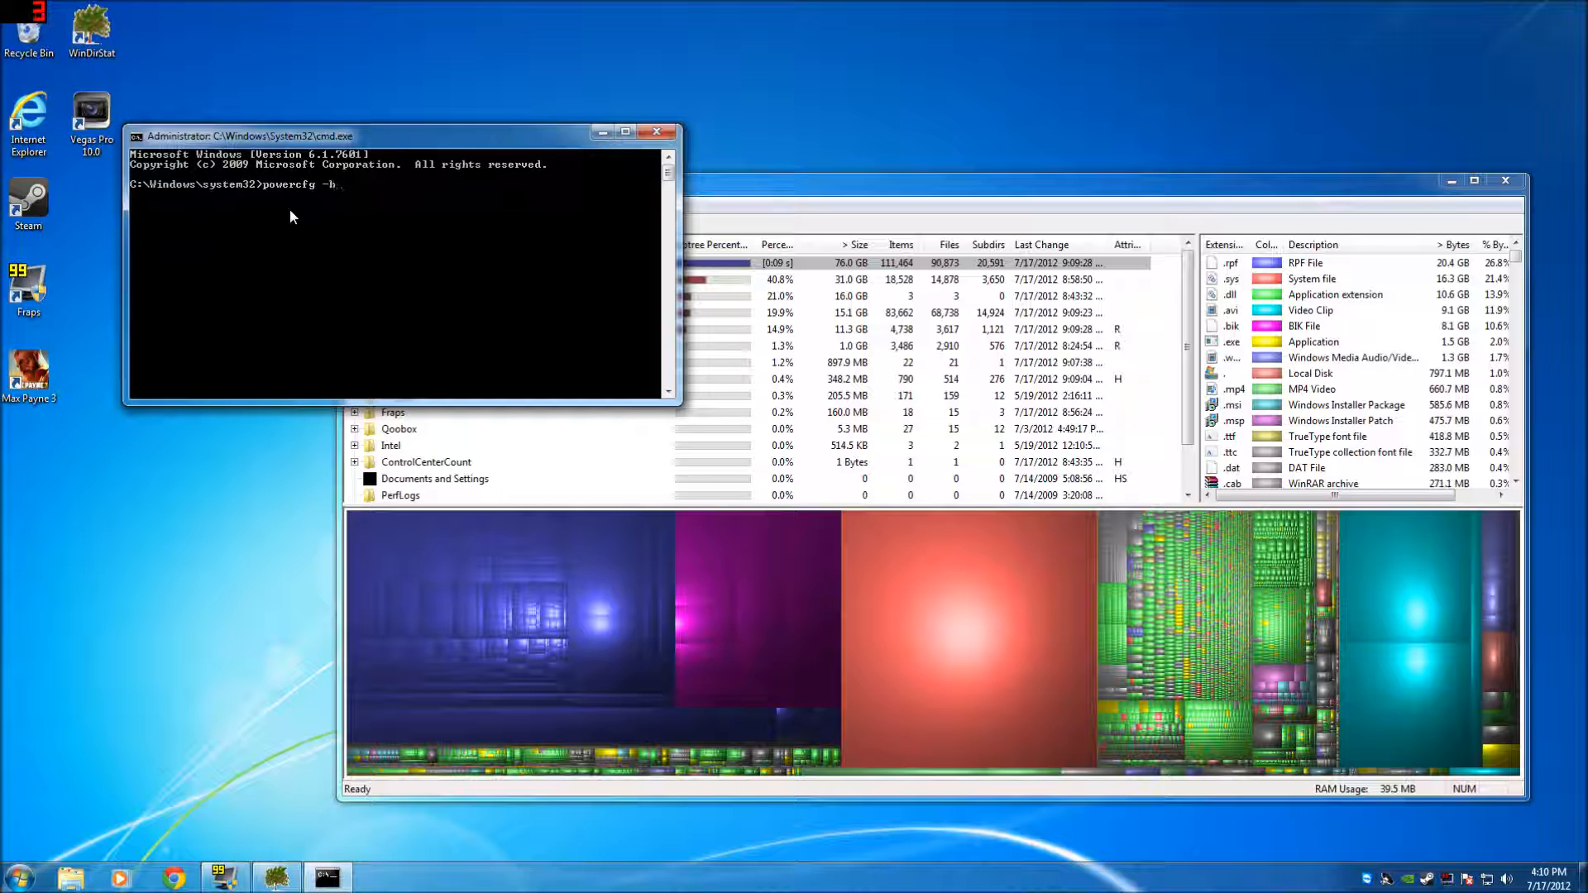
{"action": "type", "text": "on"}
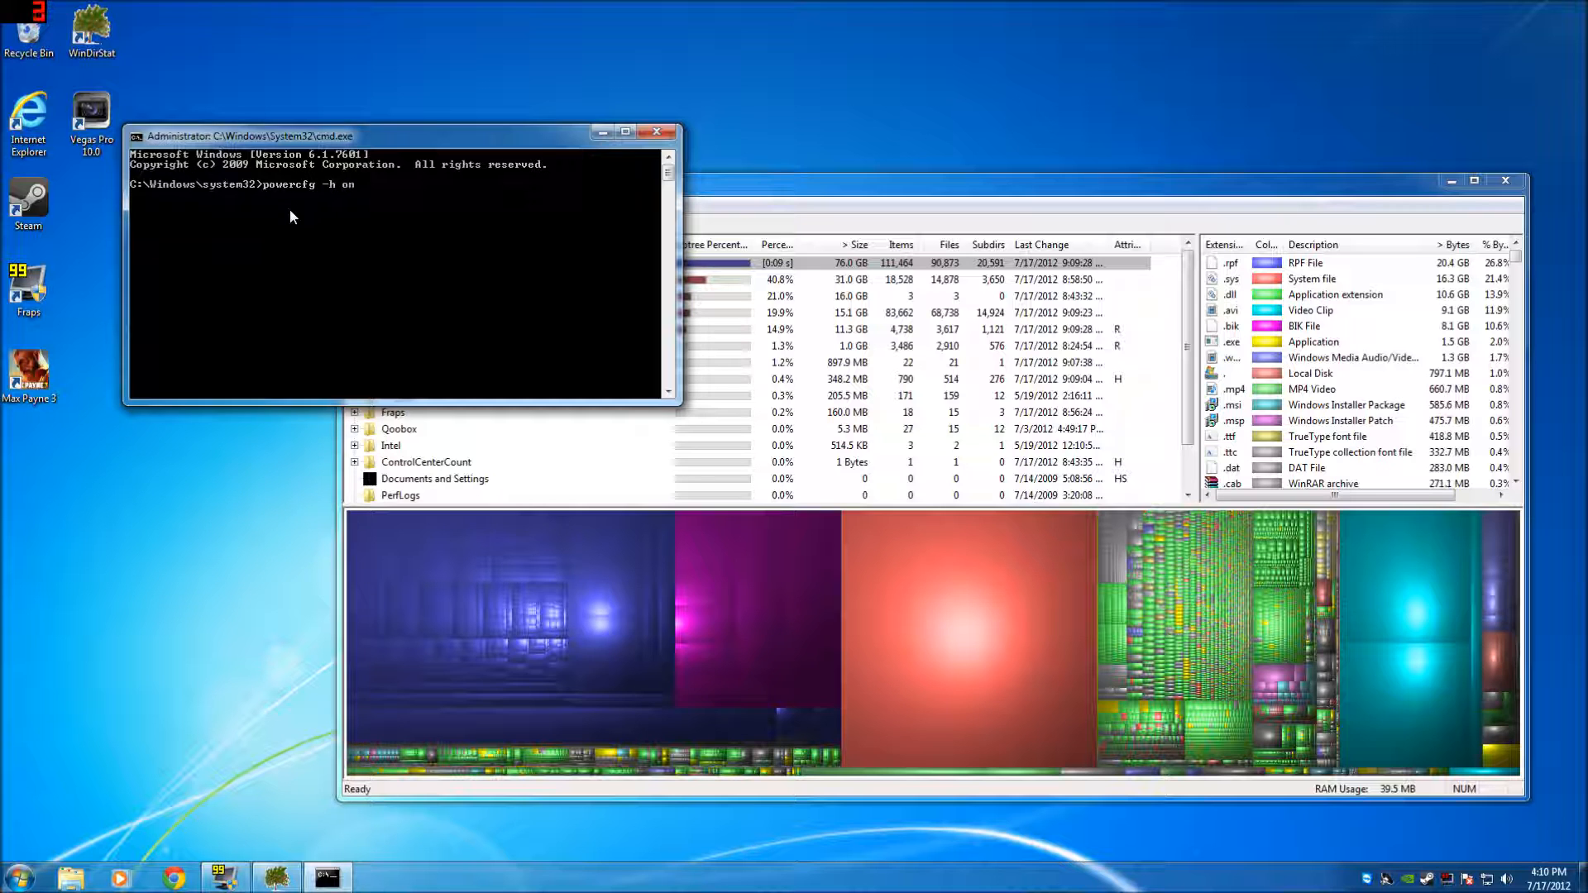
{"action": "key", "text": "enter"}
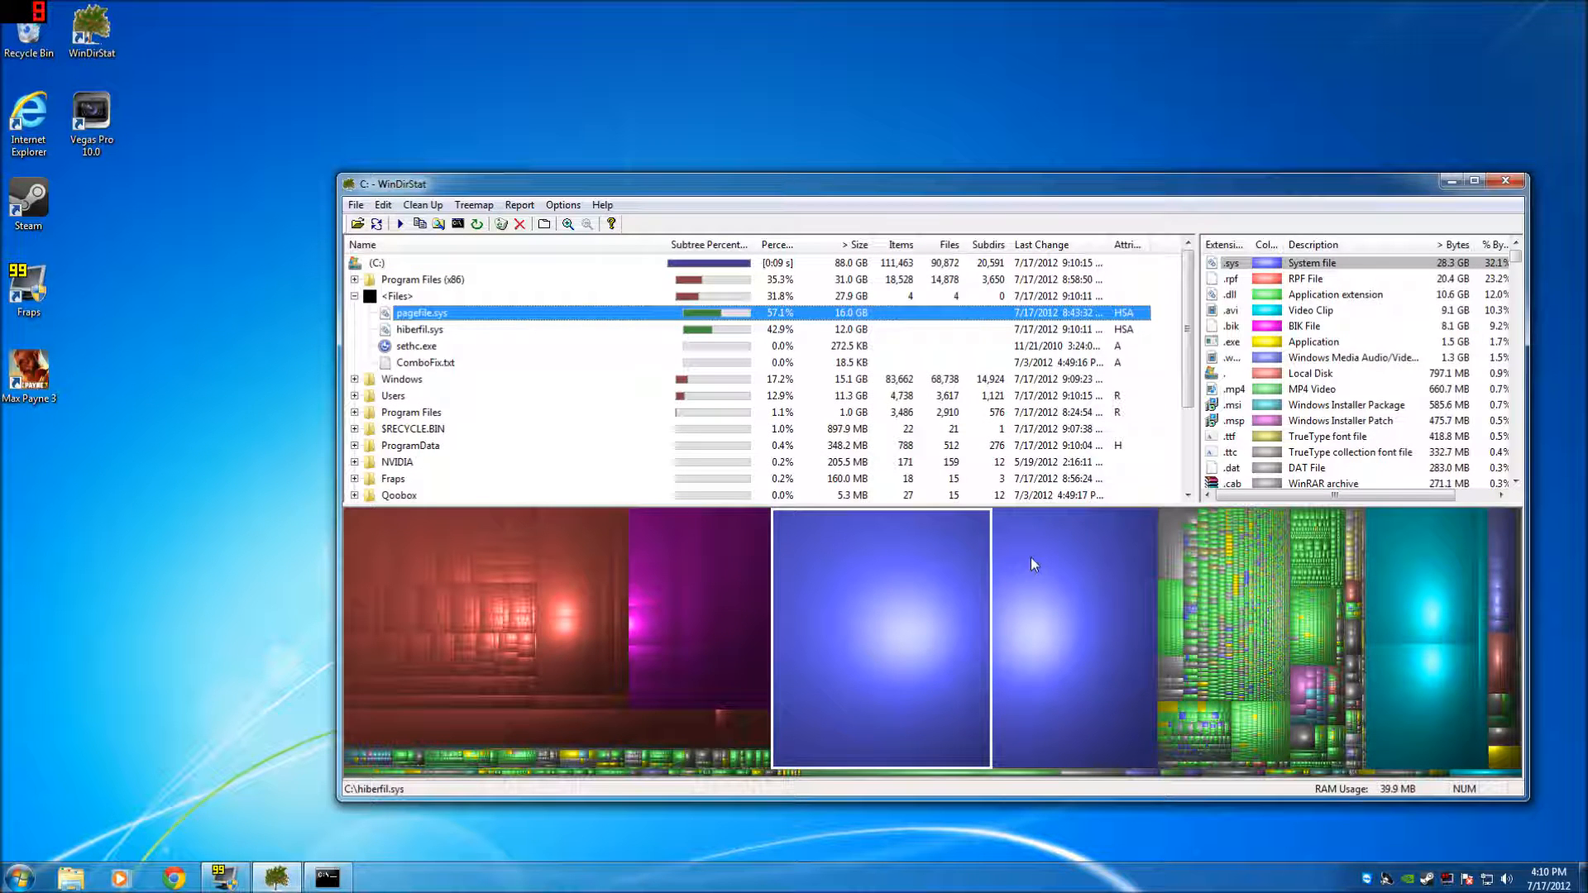
{"action": "left_click", "coordinate": [418, 329]}
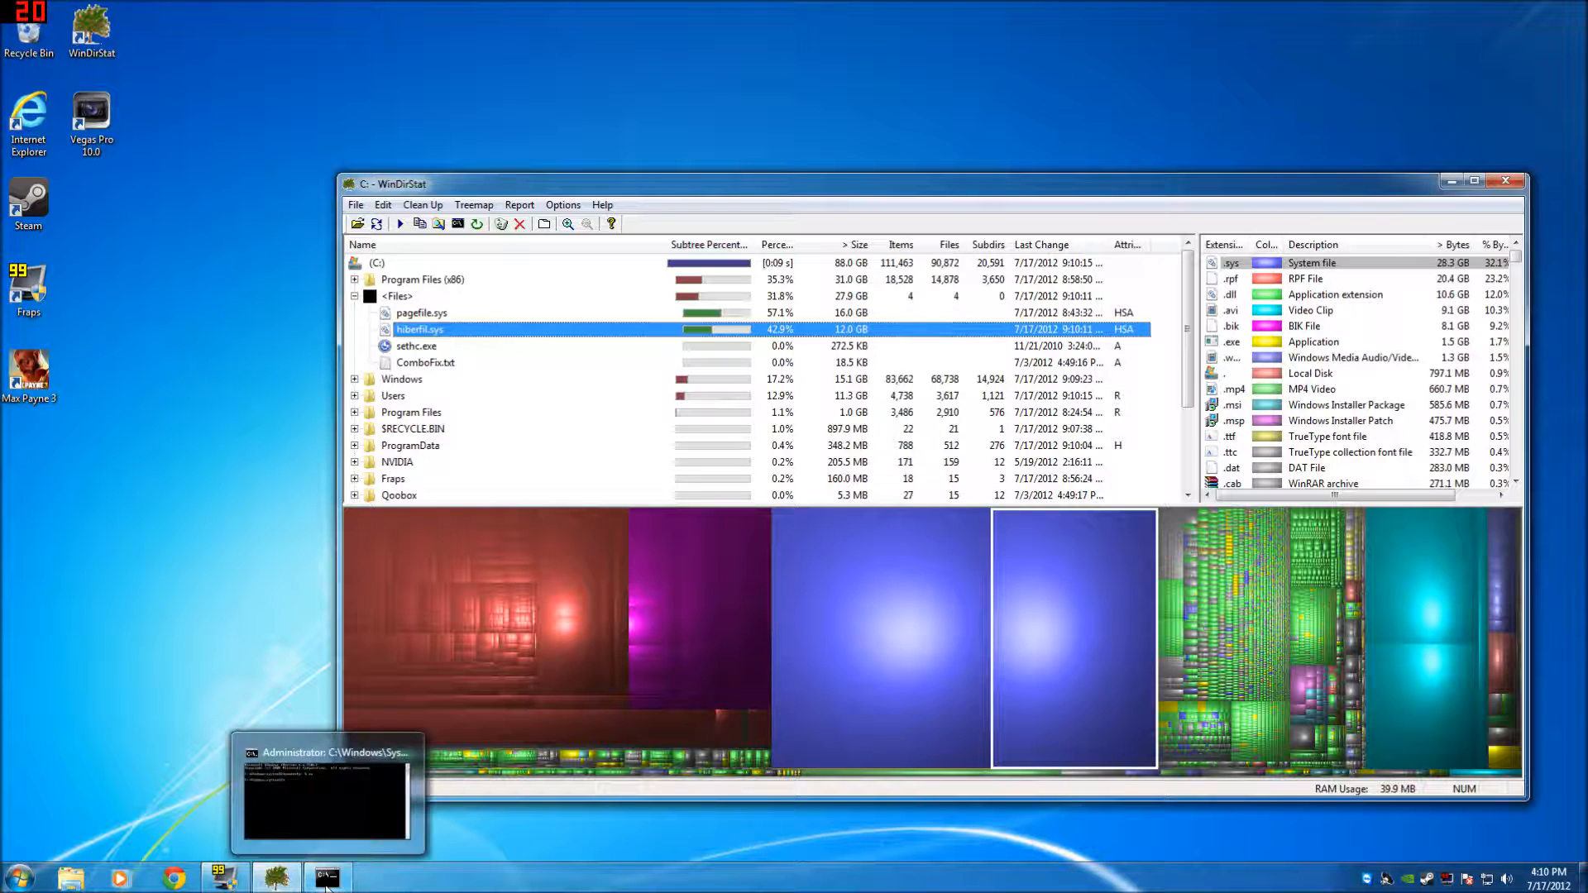
Enter "powercfg -h off" in the Command Prompt to disable hibernation.
{"action": "left_click", "coordinate": [326, 876]}
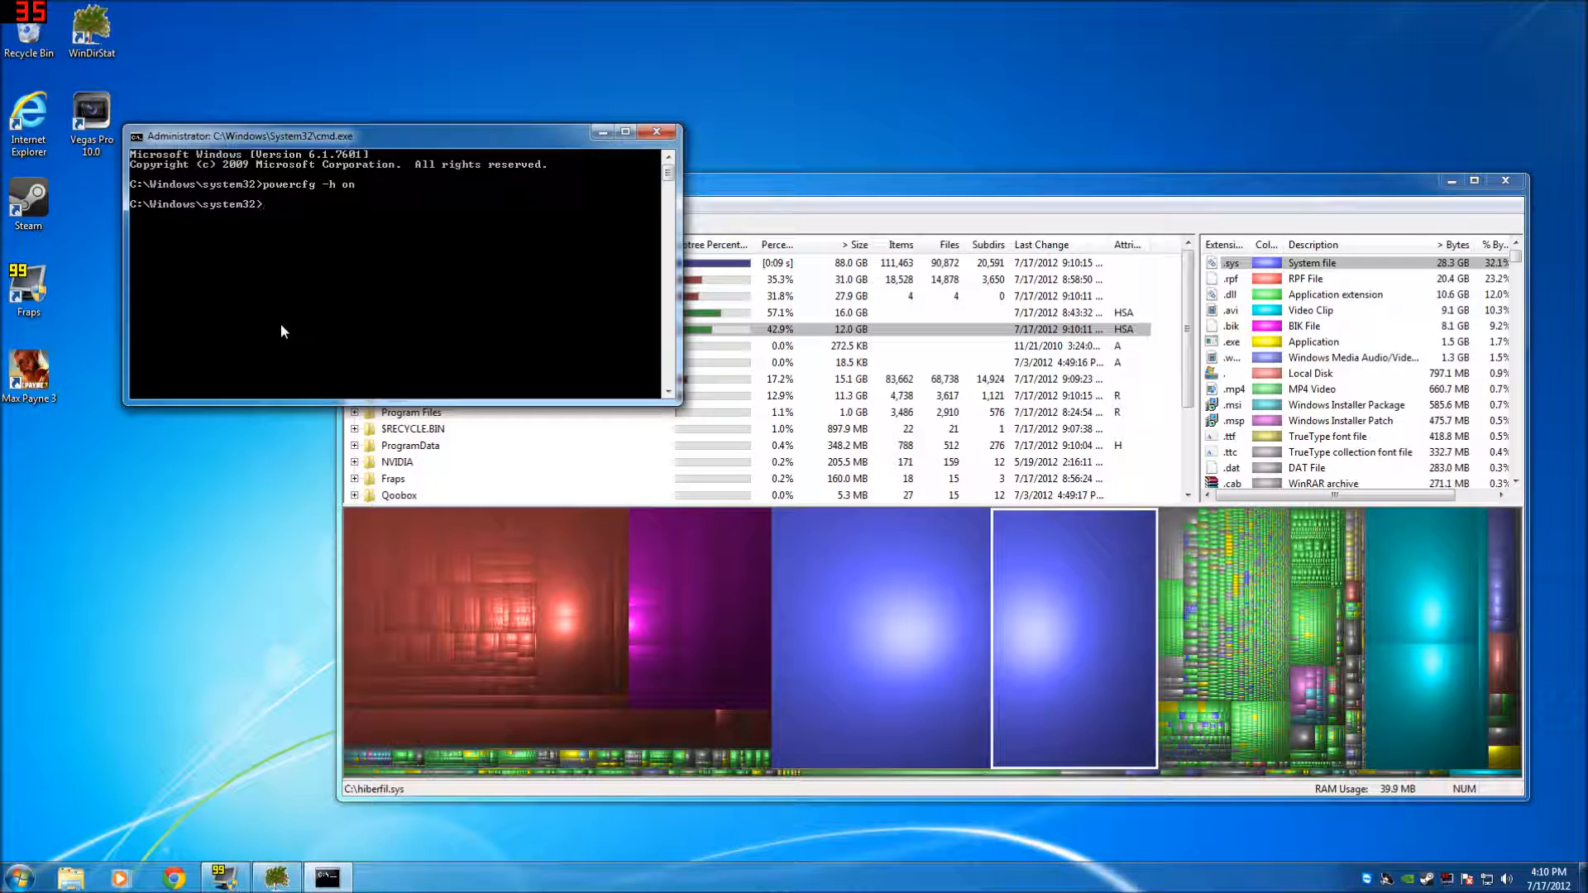
{"action": "type", "text": "powercfg"}
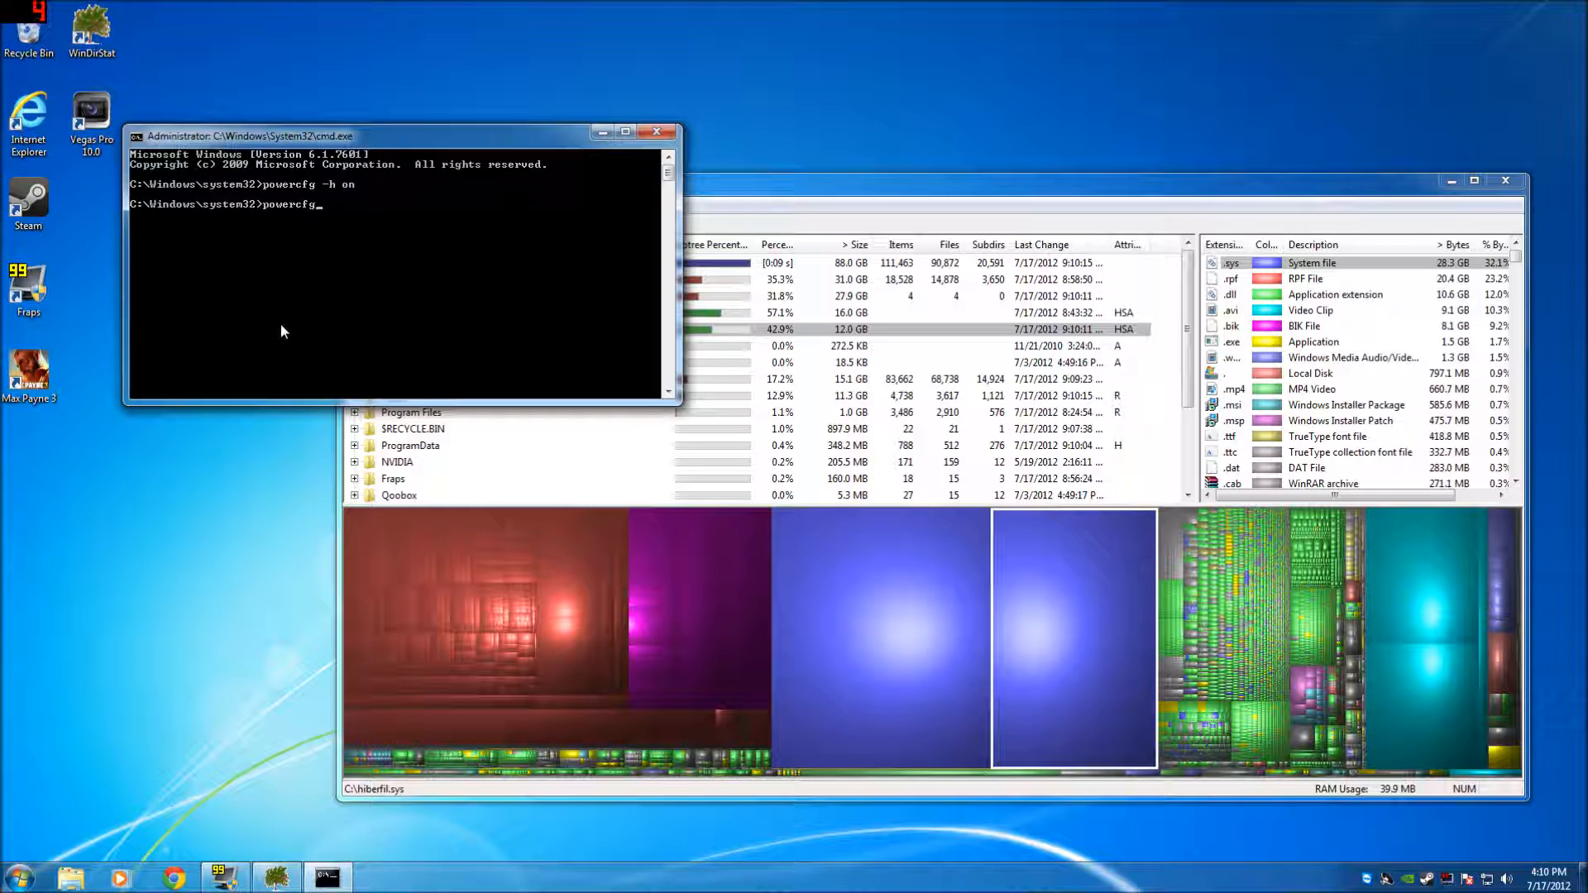
{"action": "type", "text": "-"}
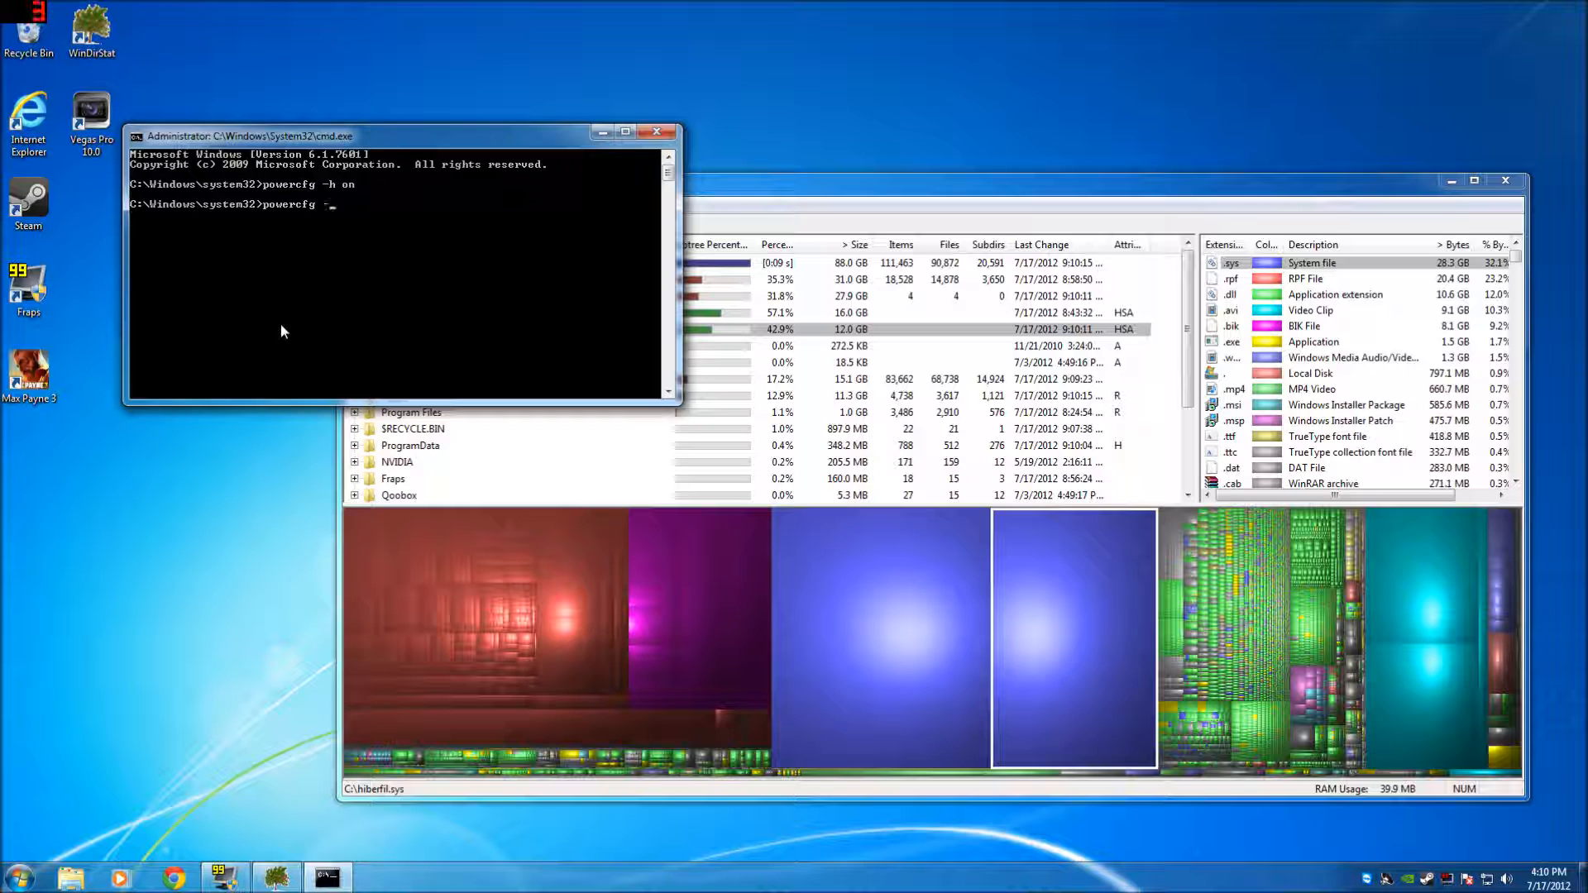
{"action": "type", "text": "h"}
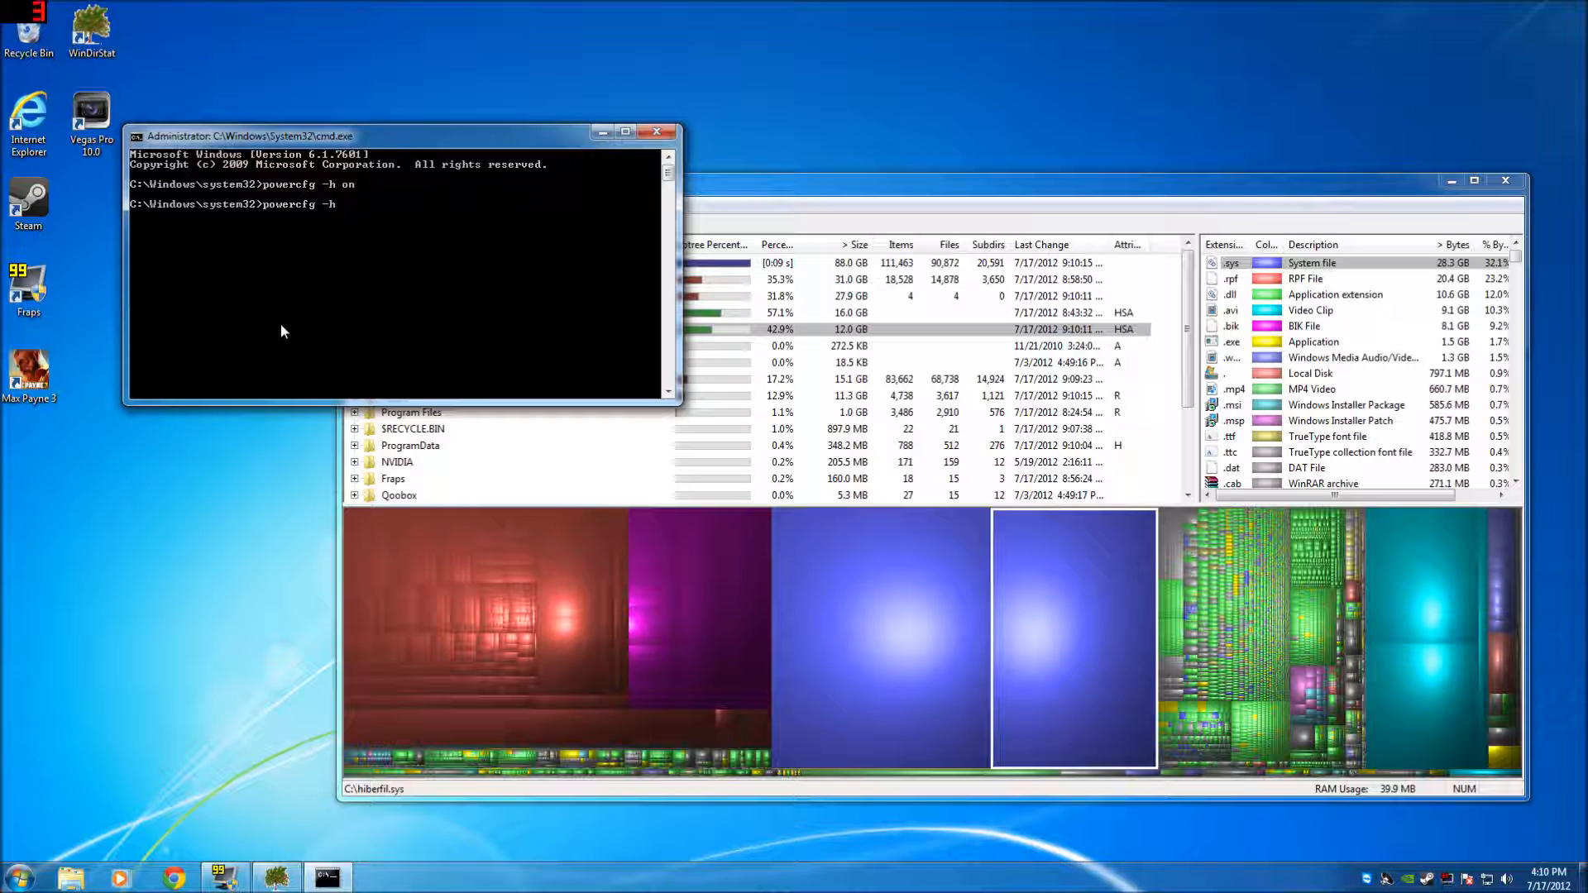
{"action": "type", "text": "f"}
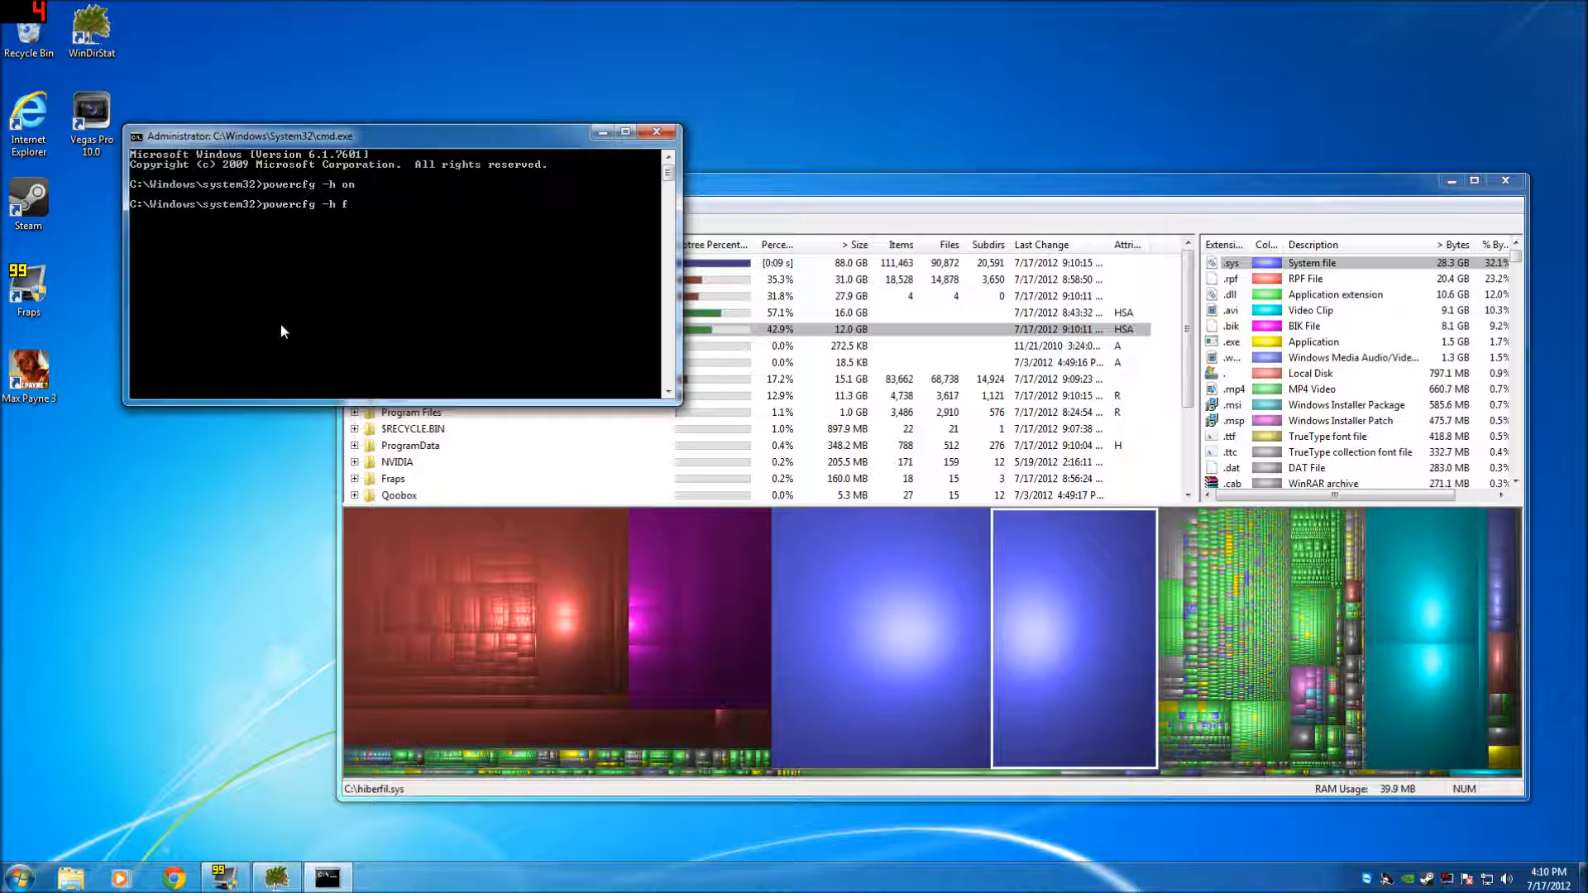
{"action": "type", "text": "ff"}
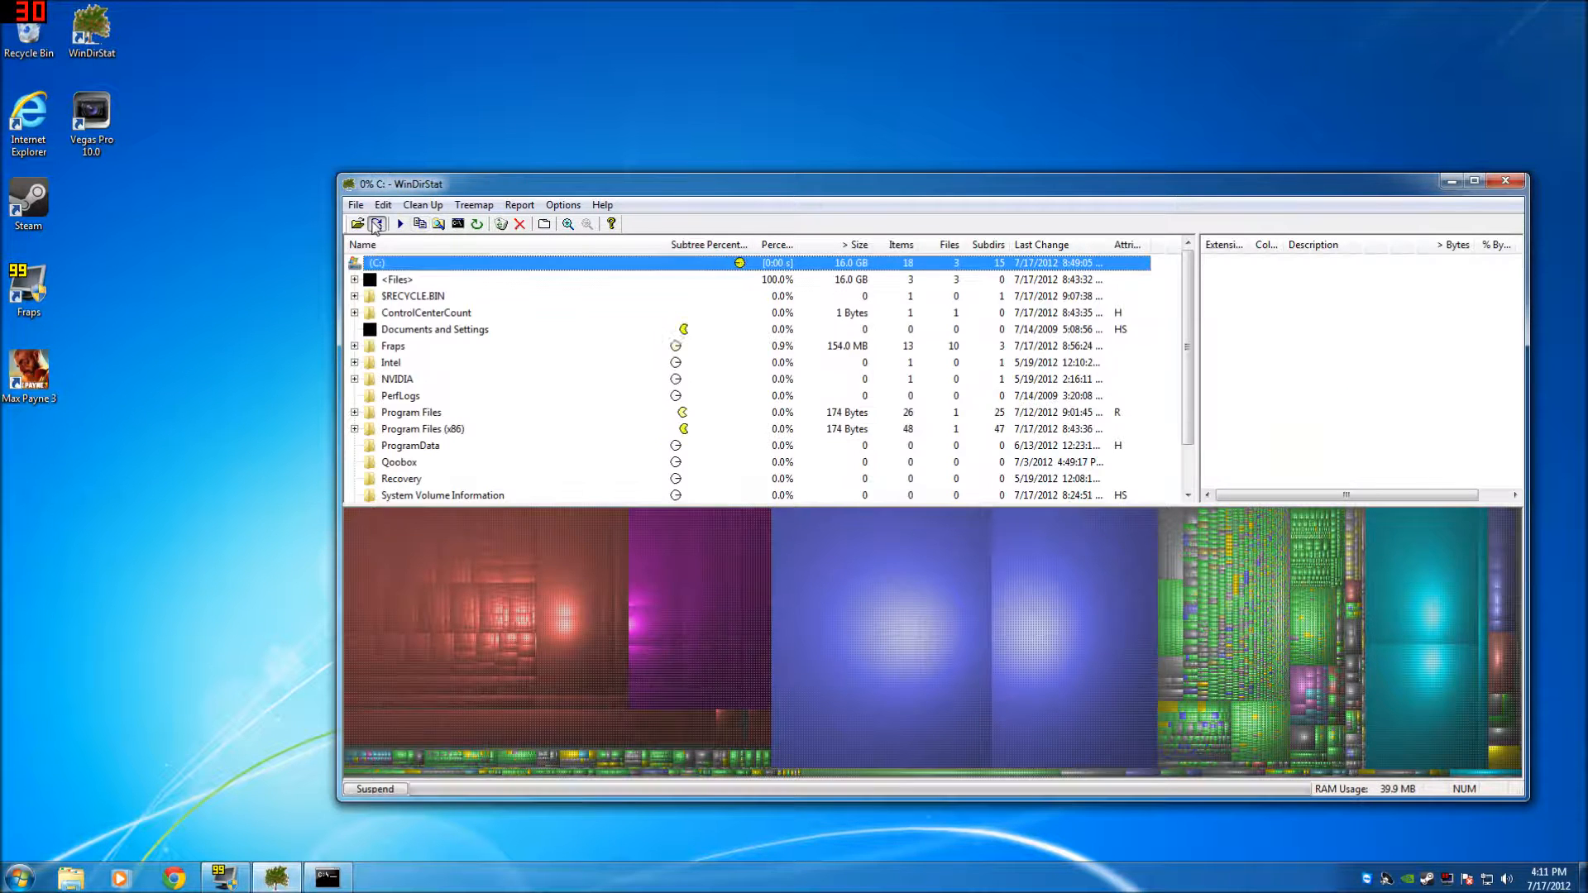
Rescan drive C:, expand its root <Files> node and select pagefile.sys, confirming hiberfil.sys is gone.
{"action": "left_click", "coordinate": [357, 223]}
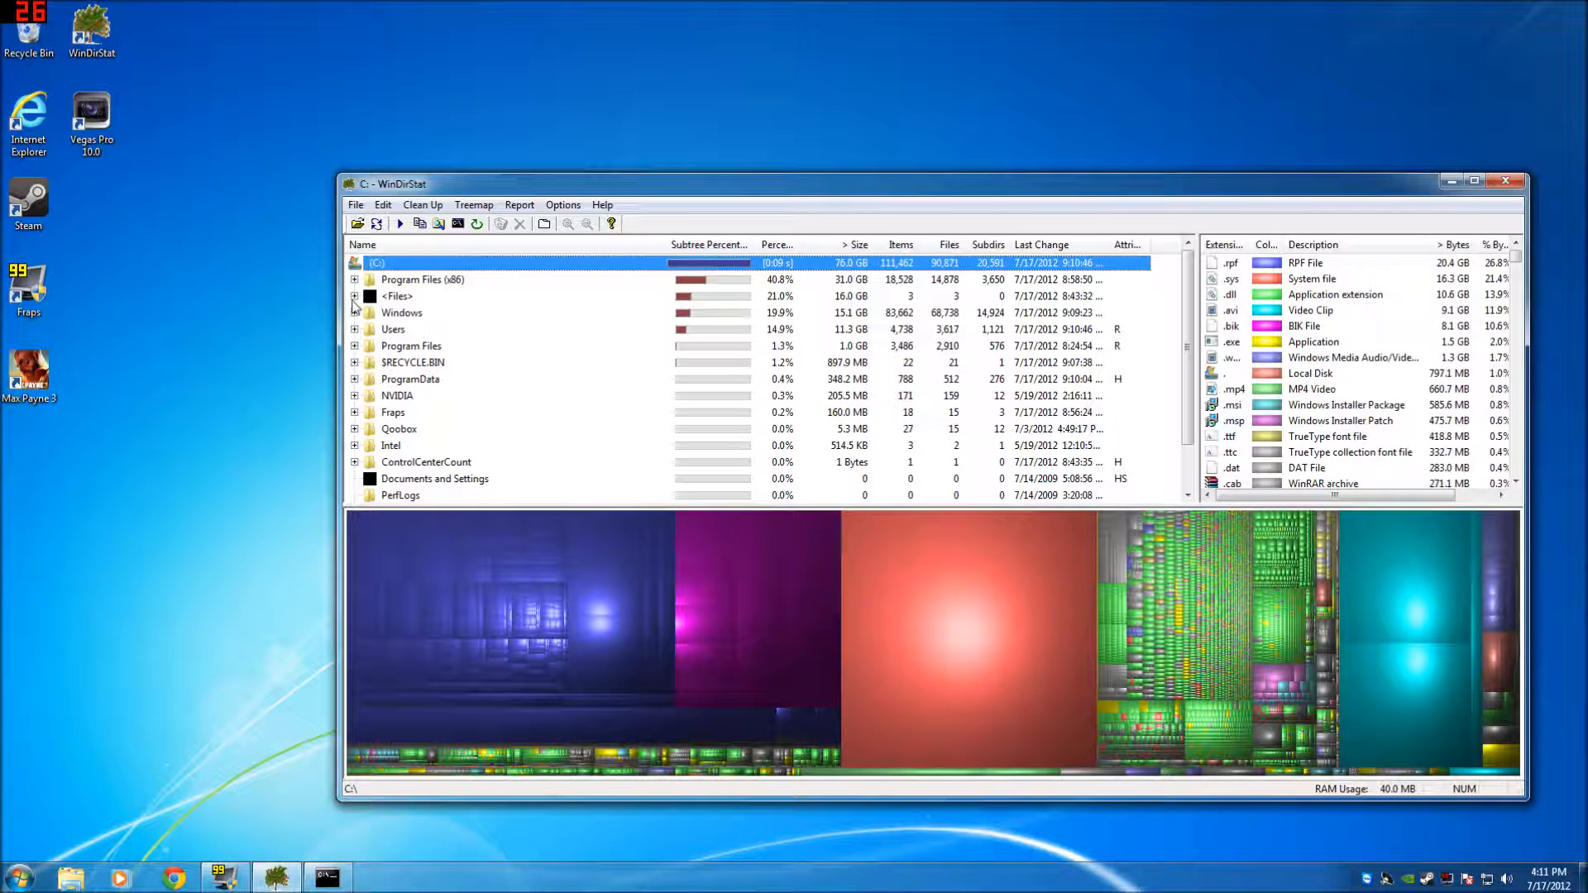
{"action": "left_click", "coordinate": [354, 296]}
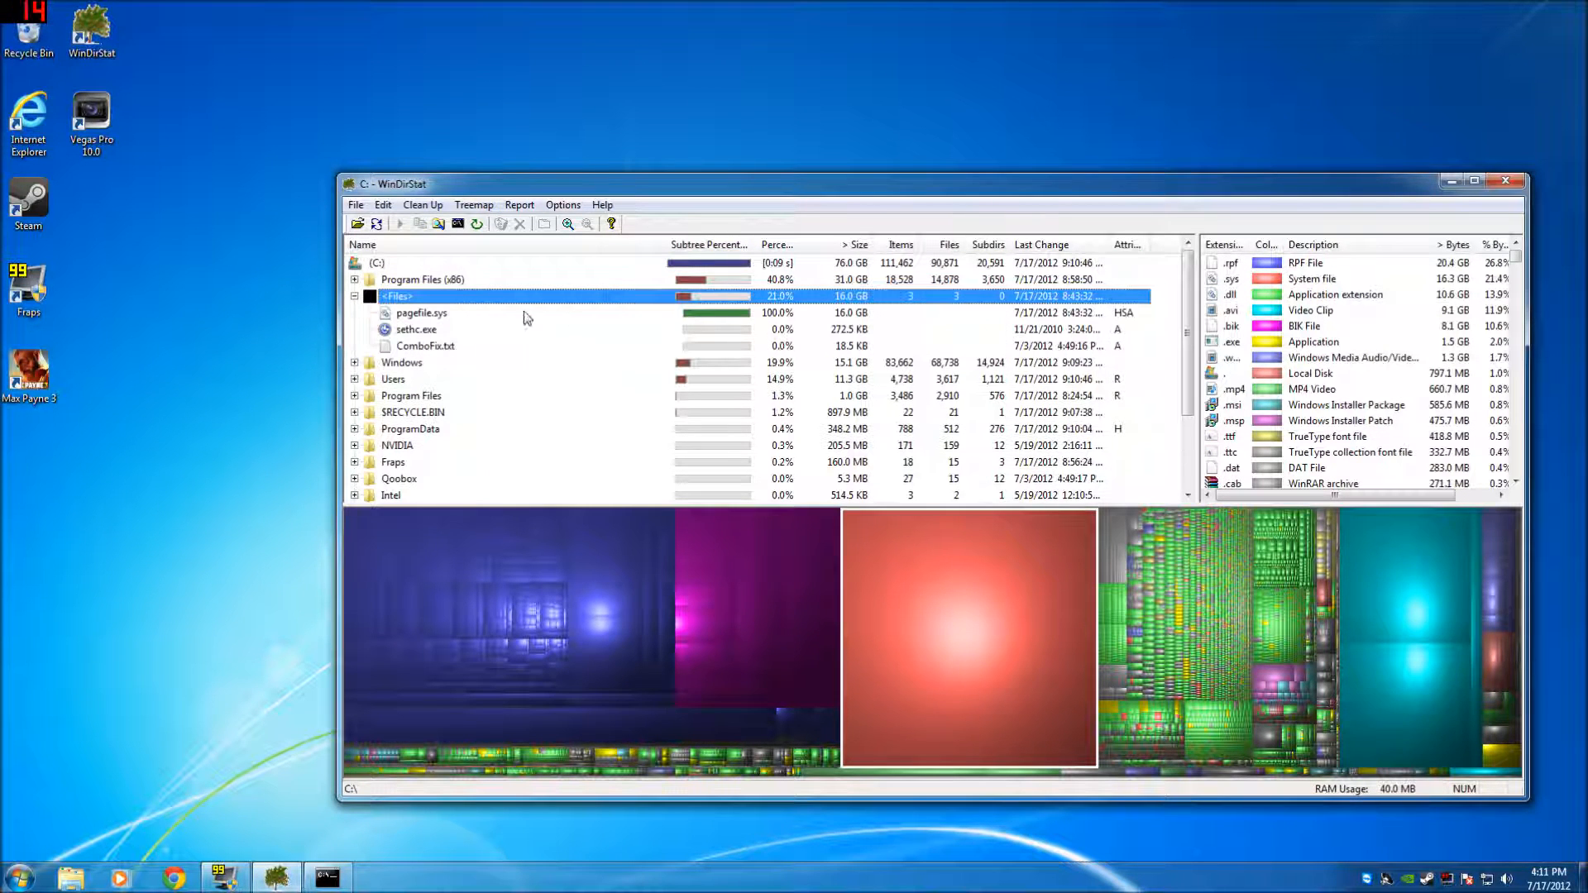
{"action": "left_click", "coordinate": [420, 313]}
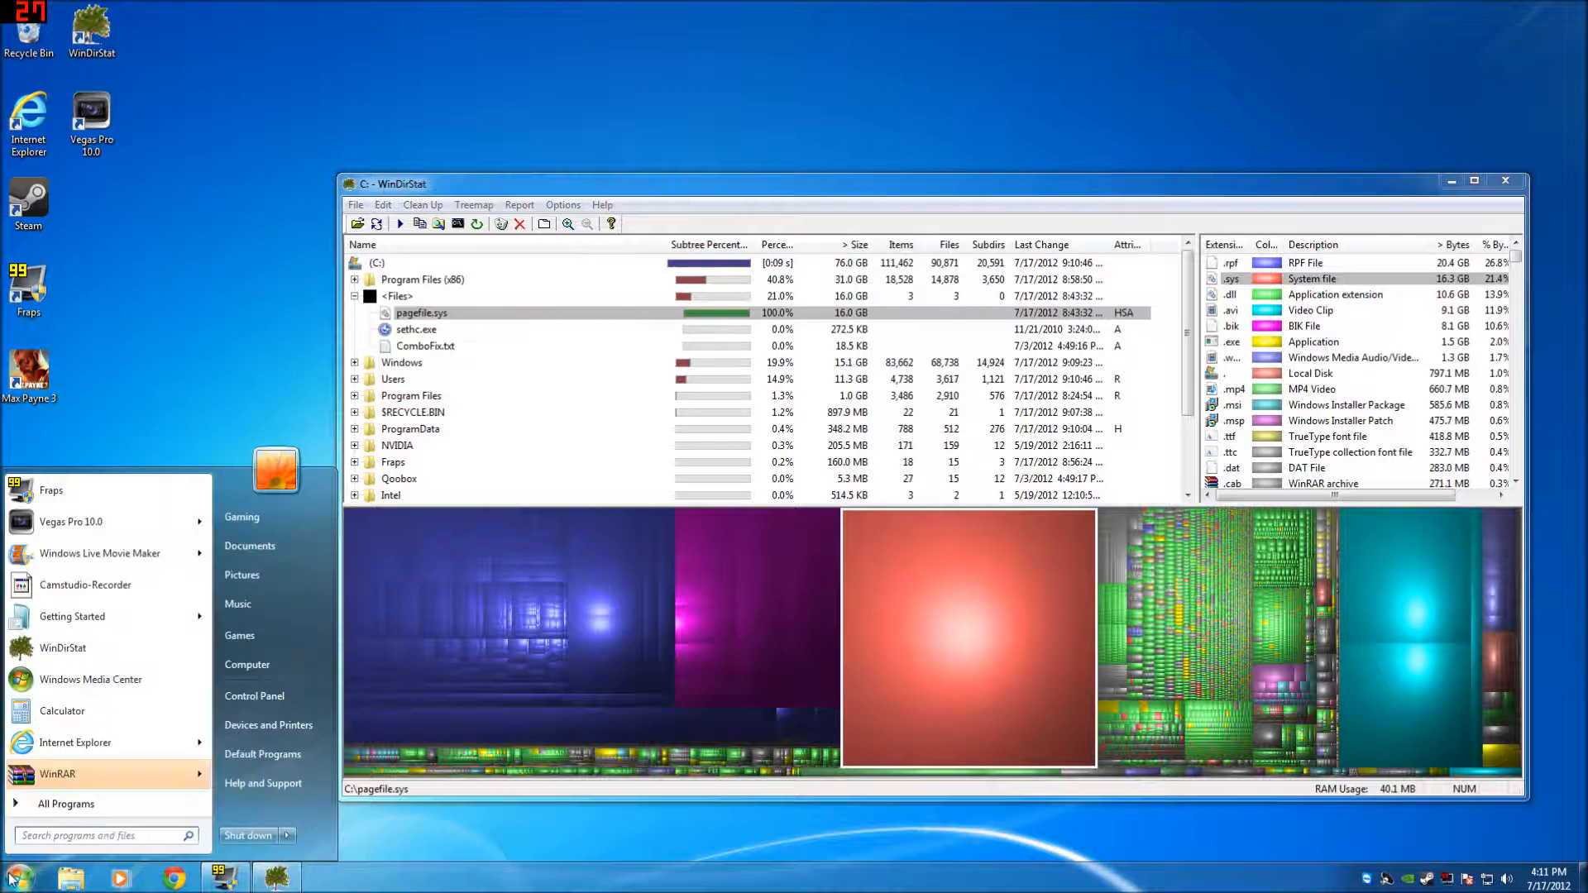
Run "powercfg -h off" in a fresh administrator Command Prompt and close it.
{"action": "type", "text": "cmd"}
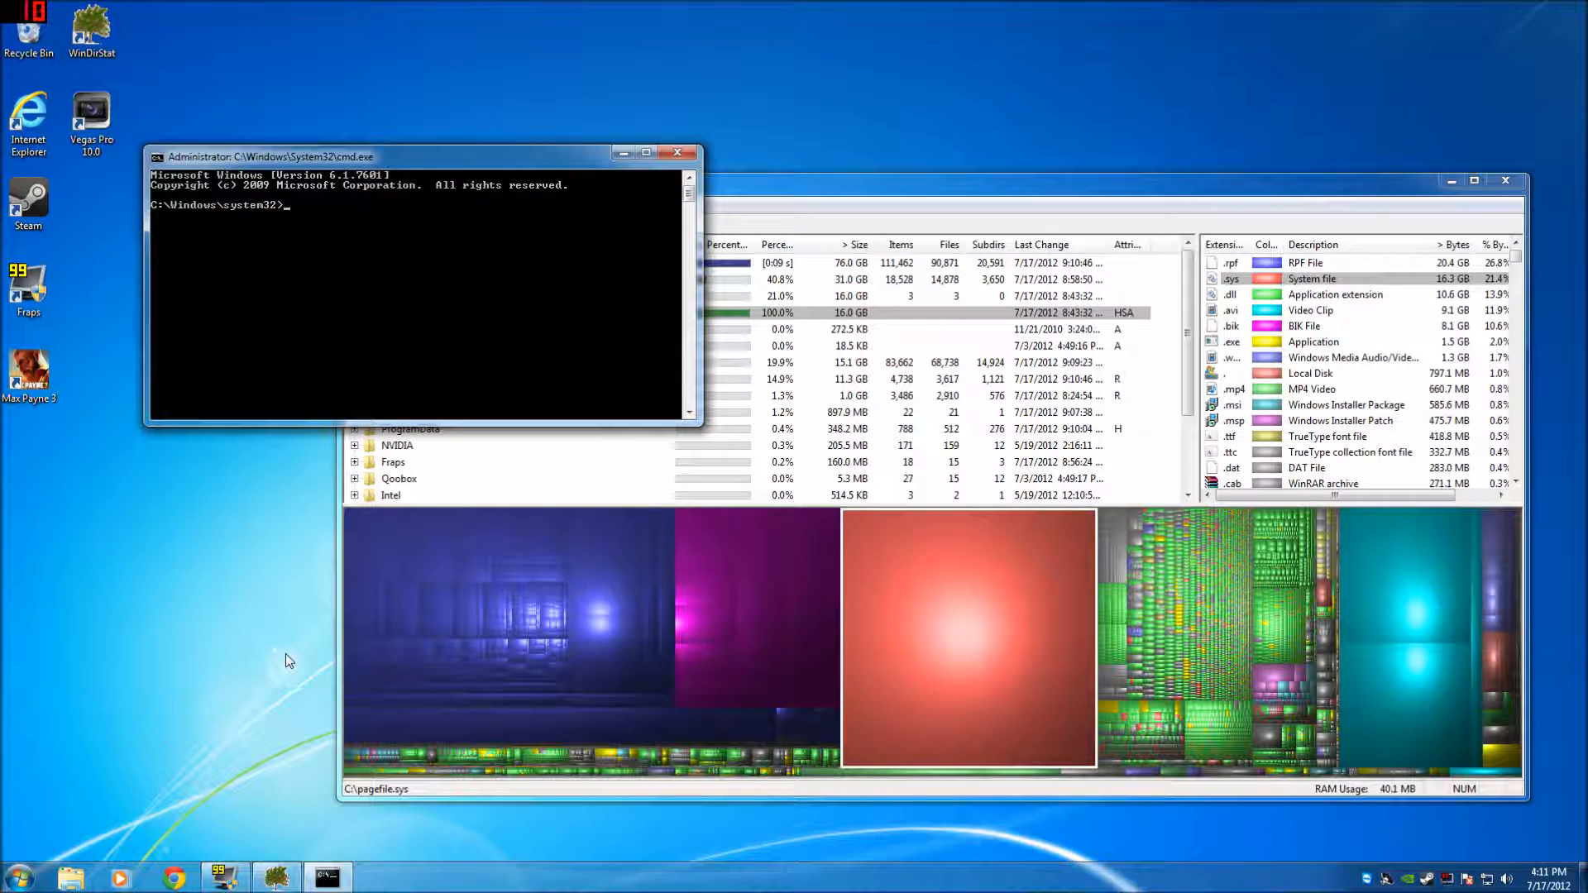
{"action": "type", "text": "power"}
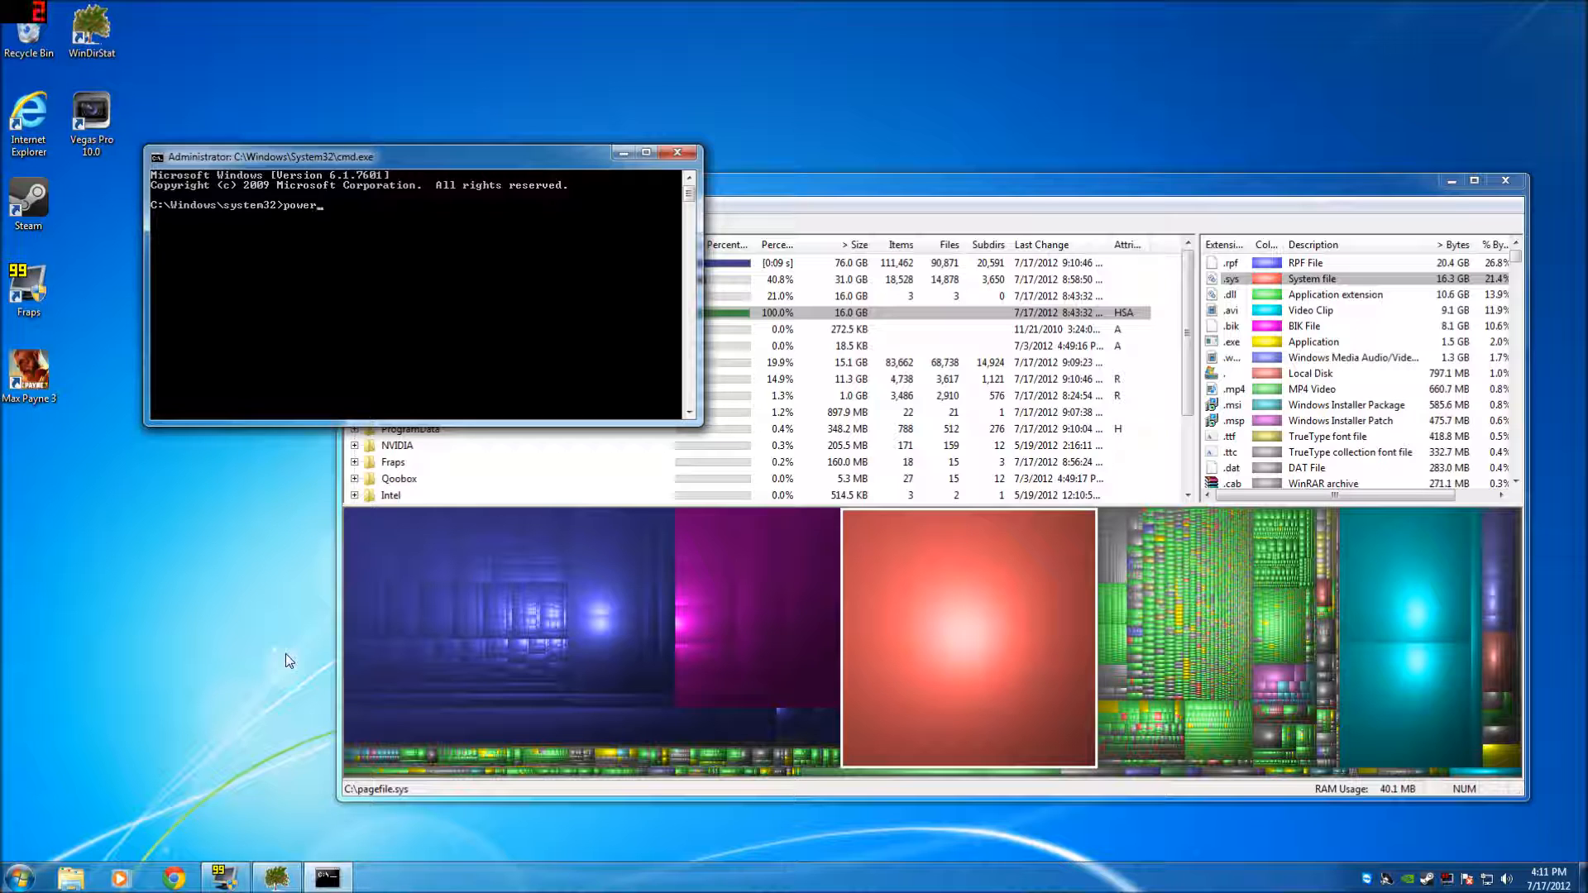
{"action": "type", "text": "cfg -h"}
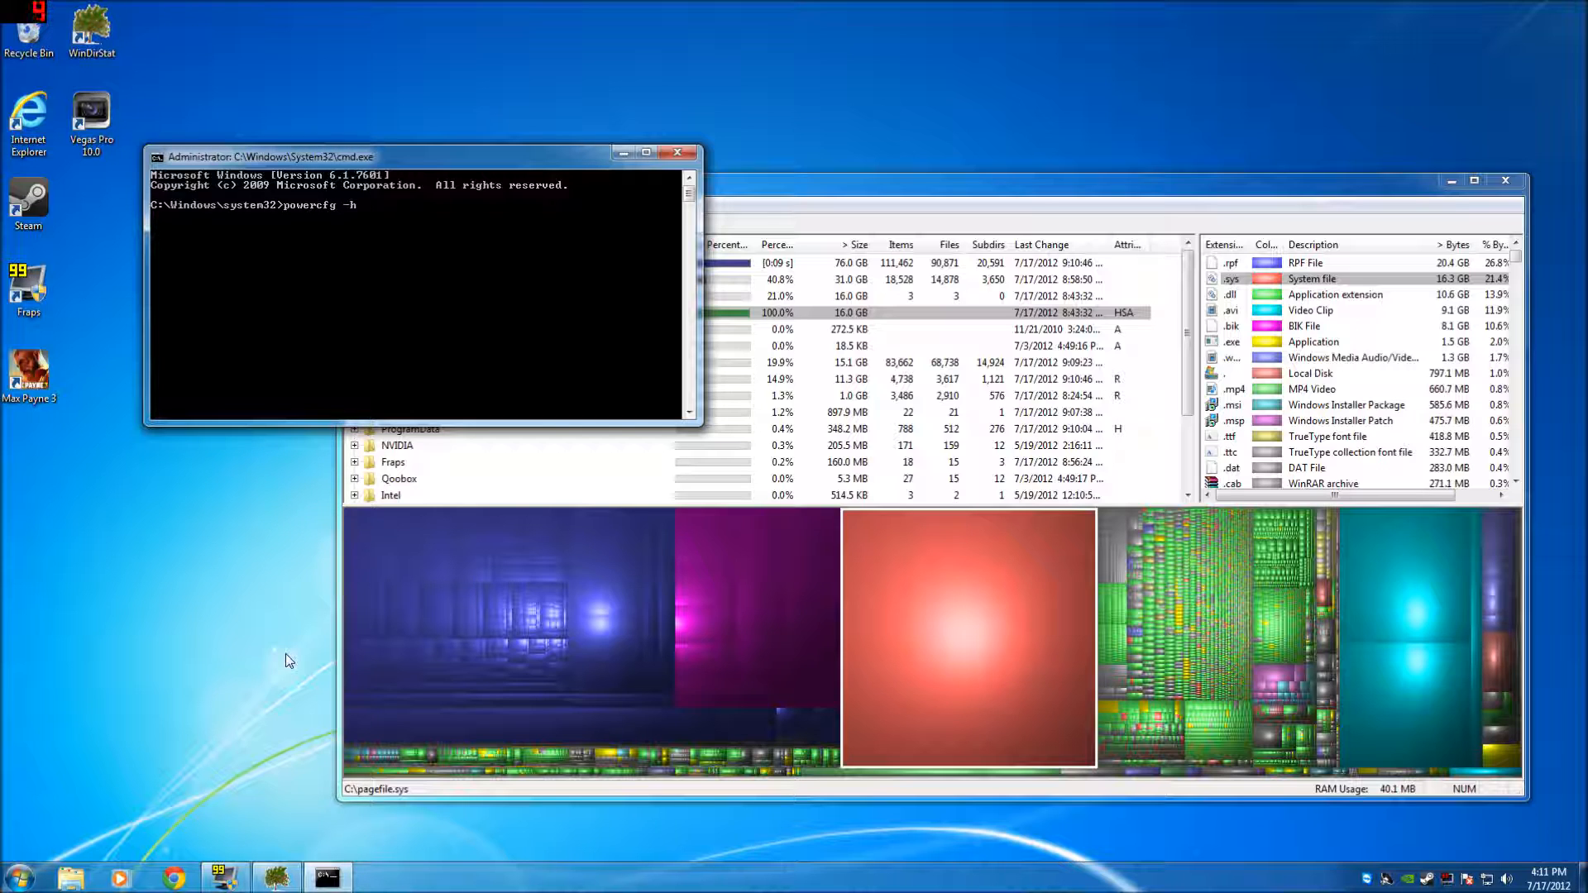
{"action": "type", "text": "off"}
{"action": "type", "text": "e"}
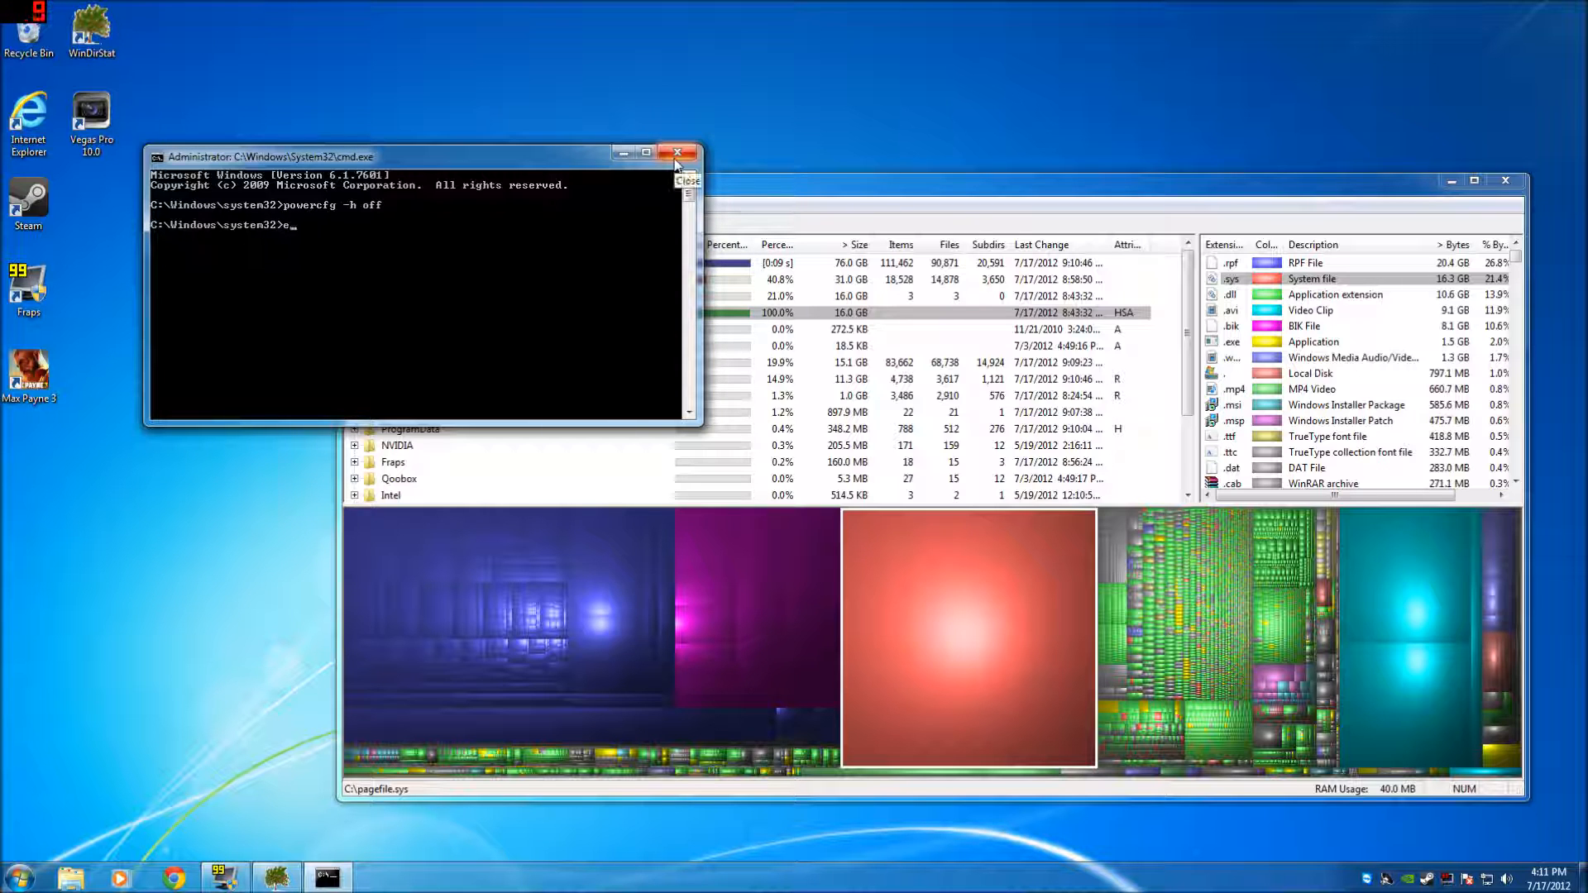
{"action": "left_click", "coordinate": [675, 152]}
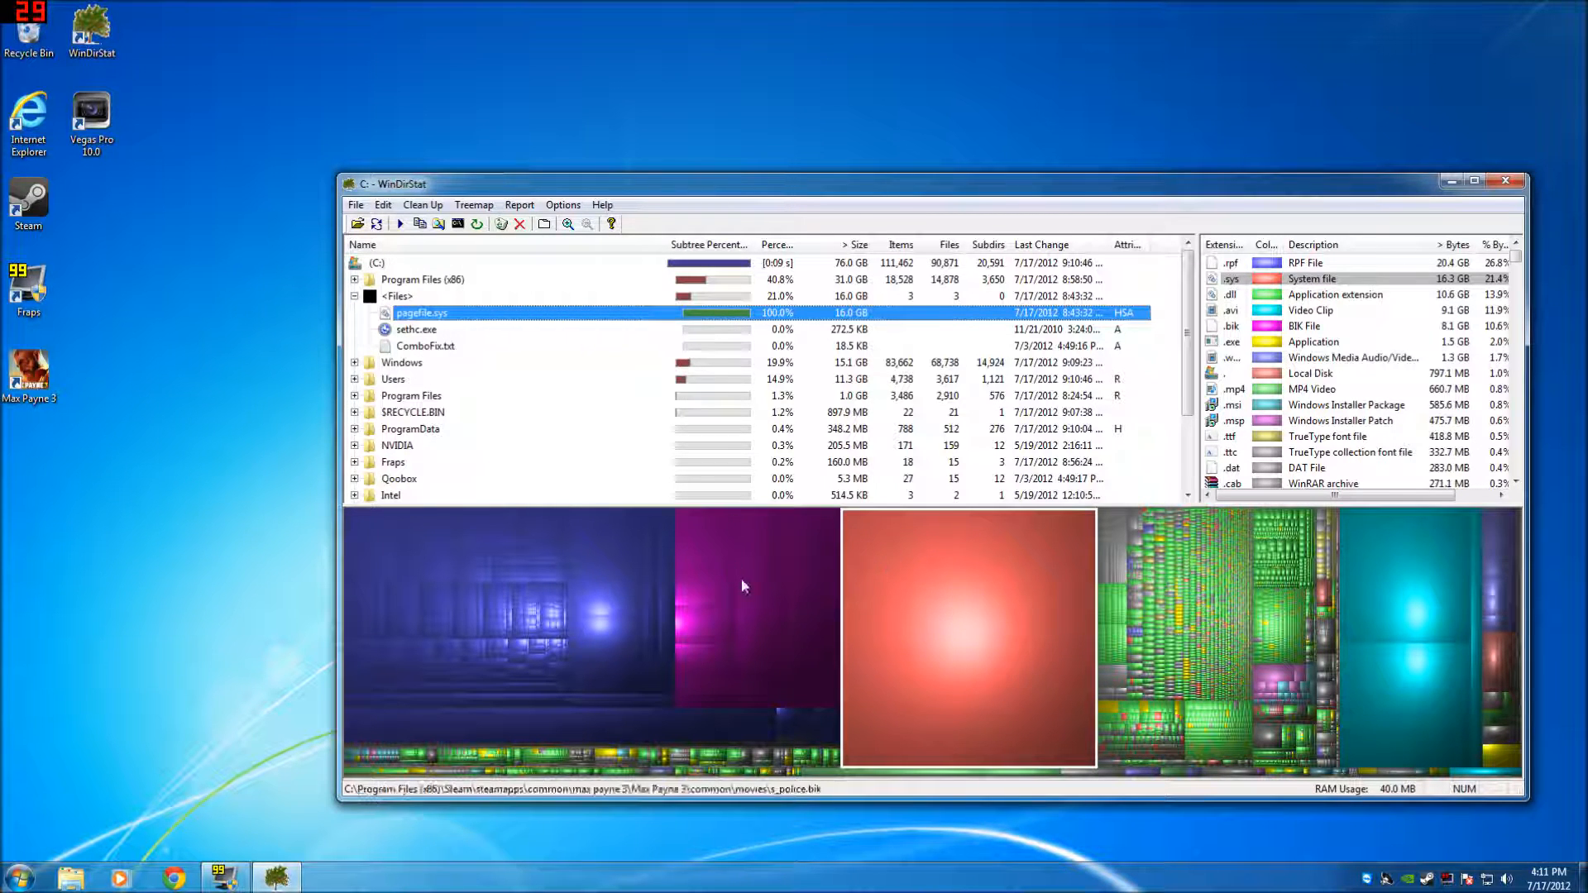
Select large treemap blocks to reveal the Dwm .avi recordings in Users\Gaming\Videos, then return to the C: root.
{"action": "left_click", "coordinate": [1405, 574]}
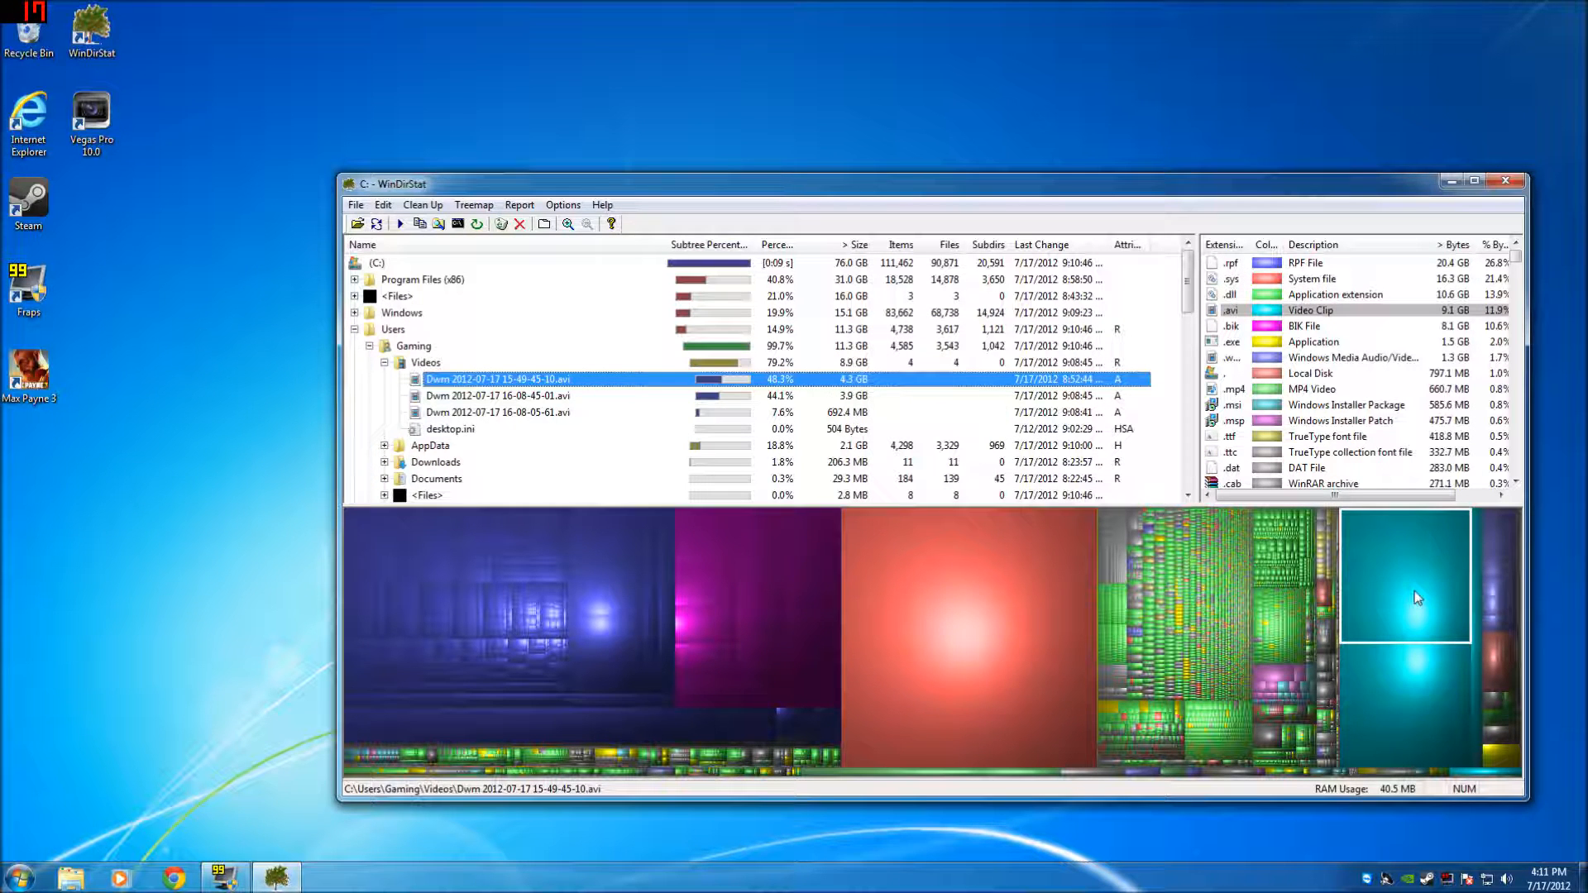
{"action": "left_click", "coordinate": [497, 396]}
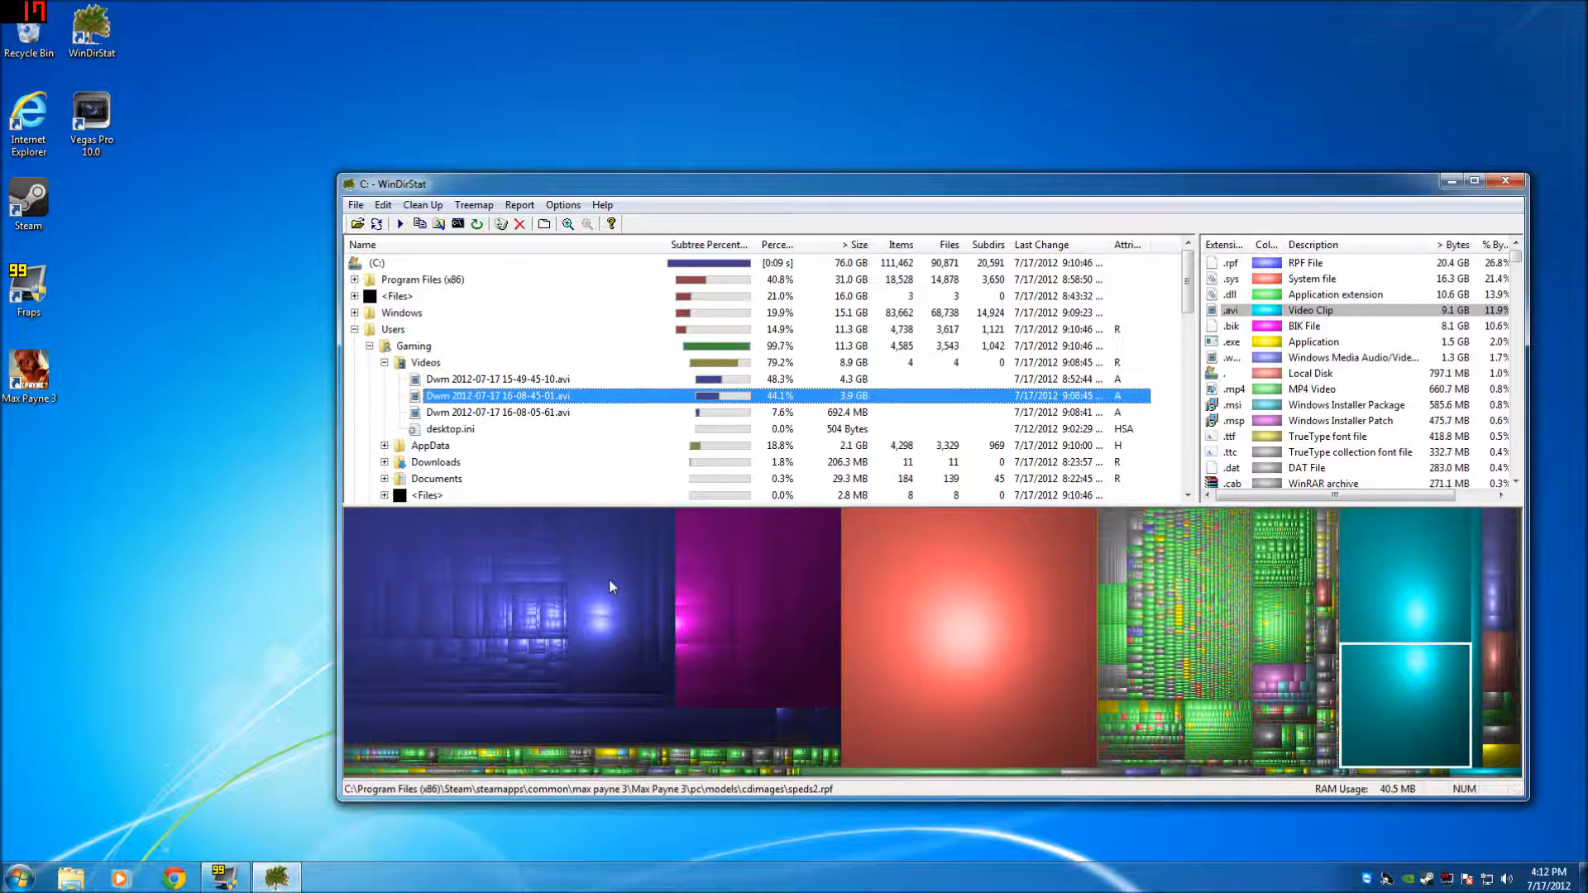
{"action": "left_click", "coordinate": [606, 560]}
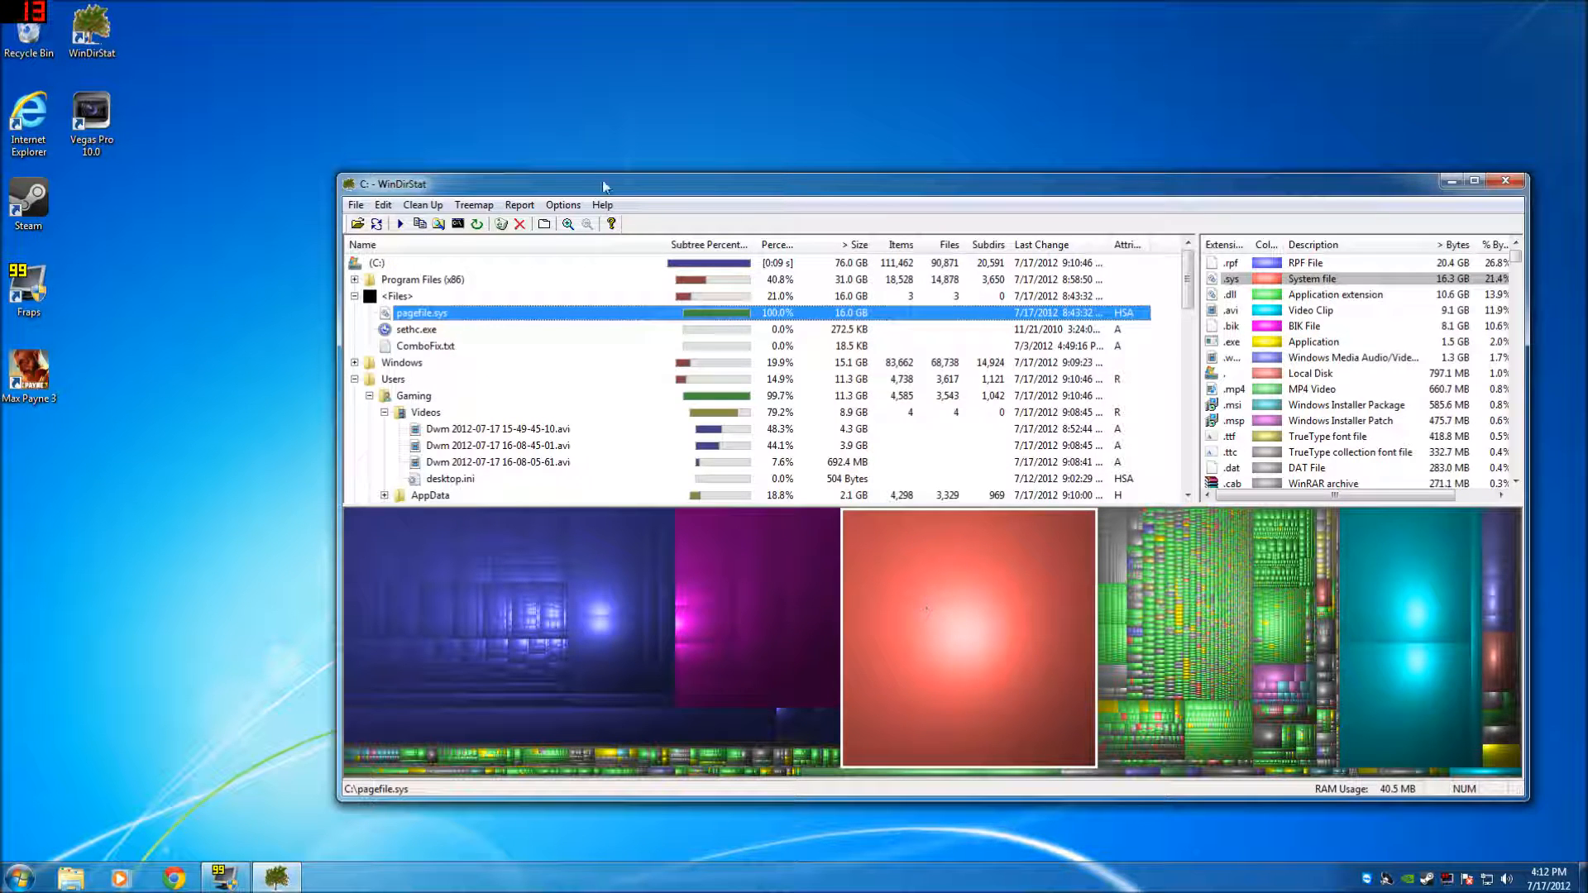
{"action": "left_click", "coordinate": [378, 263]}
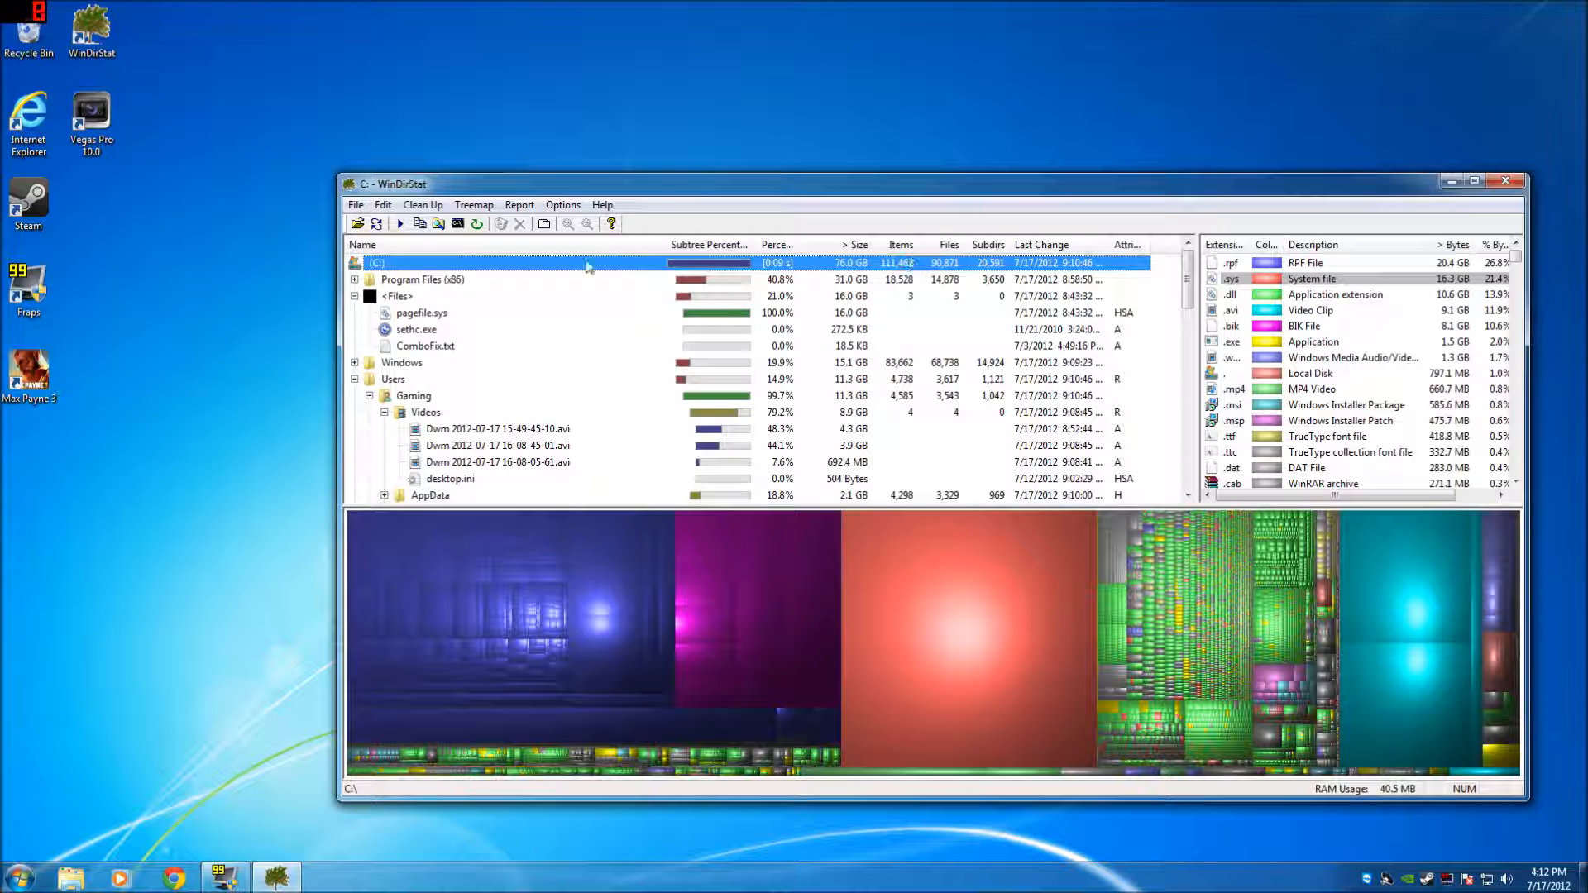
{"action": "mouse_move", "coordinate": [1108, 831]}
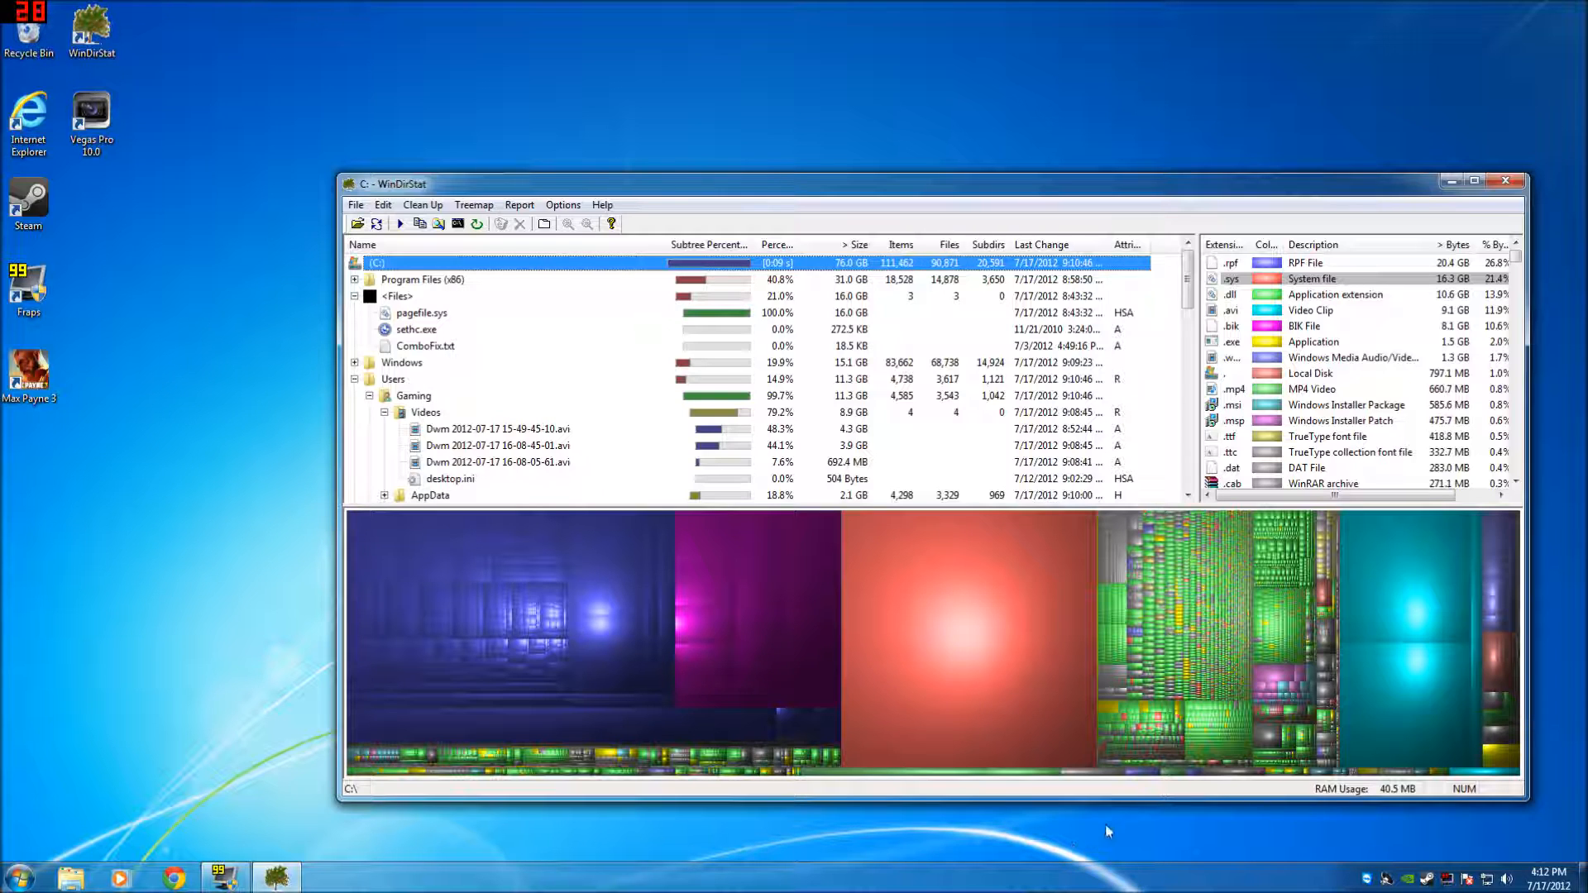